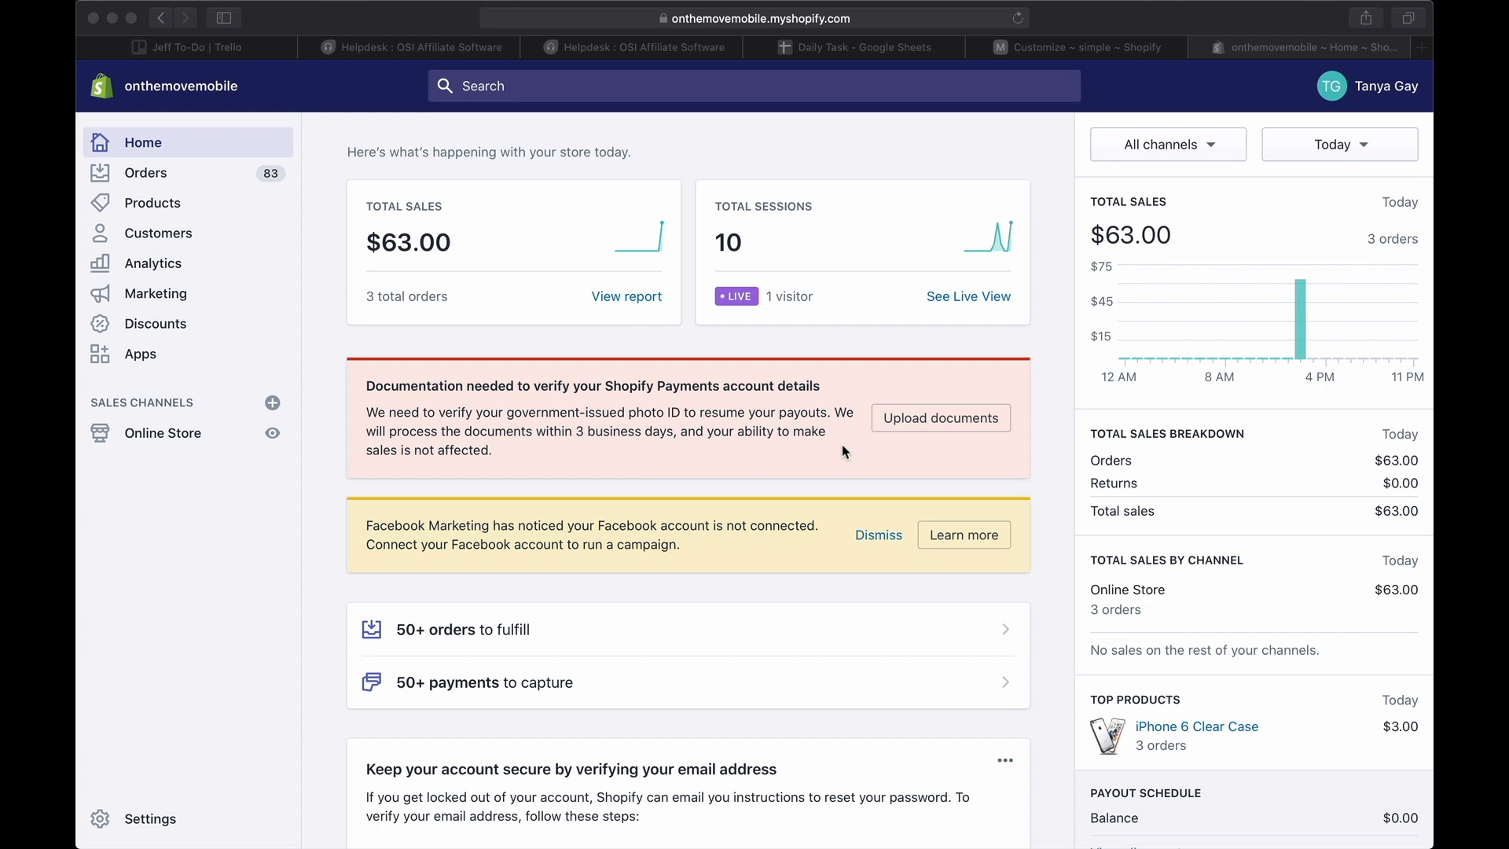
pyautogui.moveTo(159, 805)
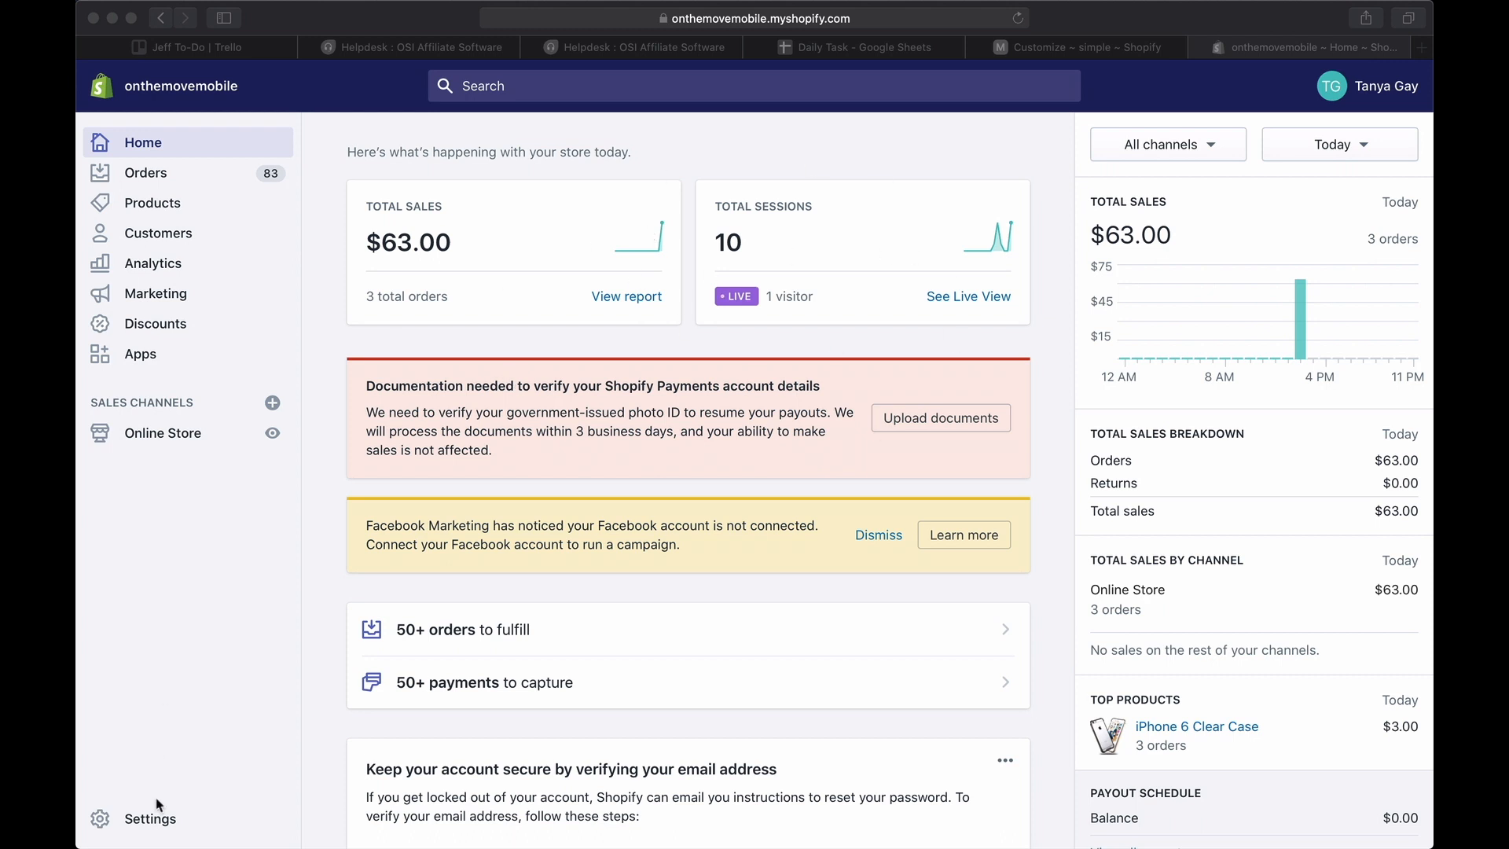
# Open the store Settings page from the home dashboard sidebar.
pyautogui.click(151, 818)
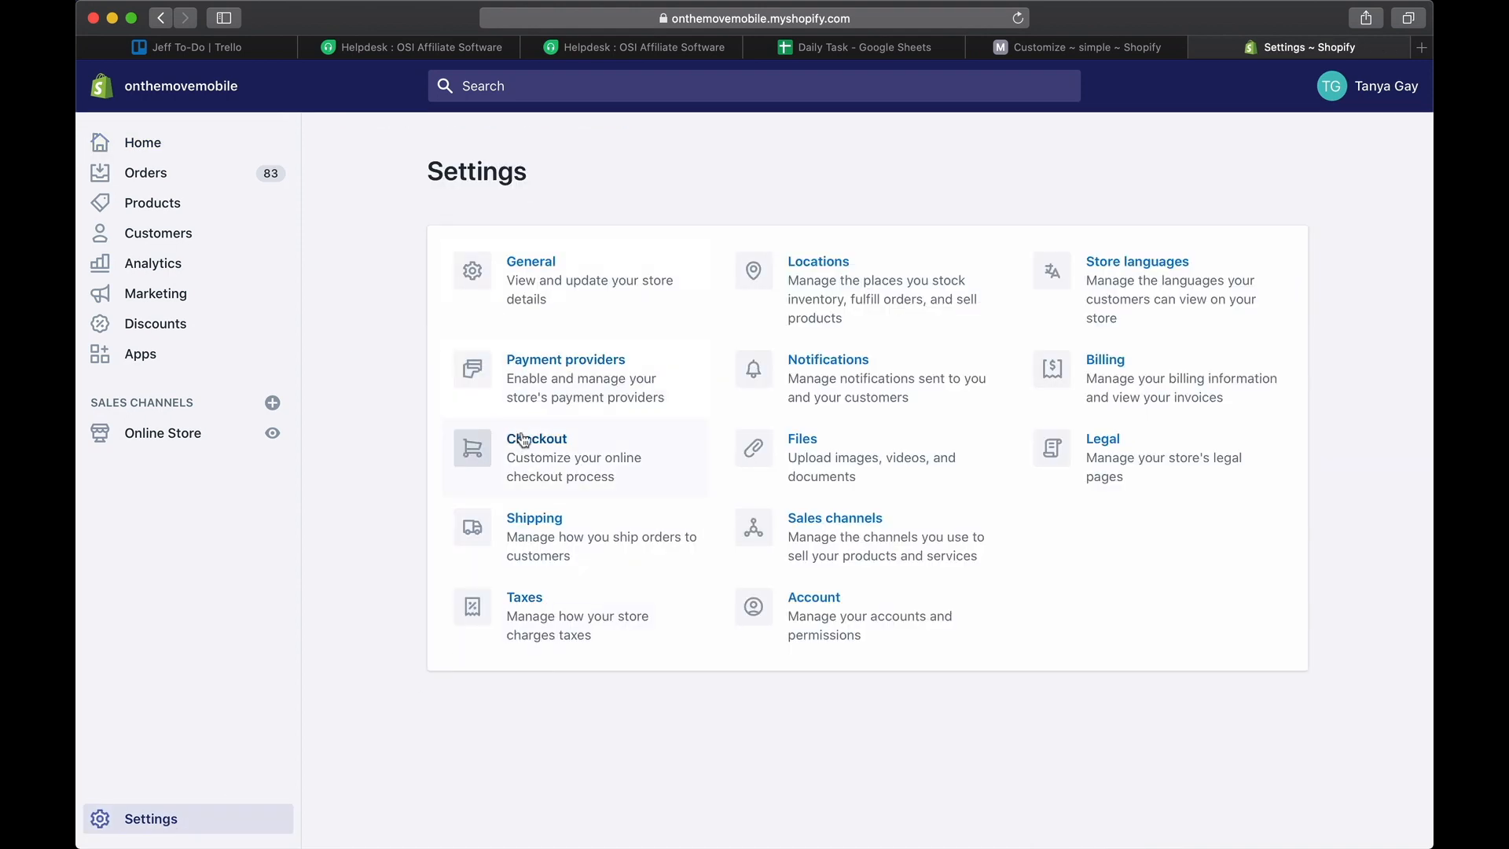
# Go into Checkout settings and bring the Additional scripts box under Order processing into view.
pyautogui.click(536, 439)
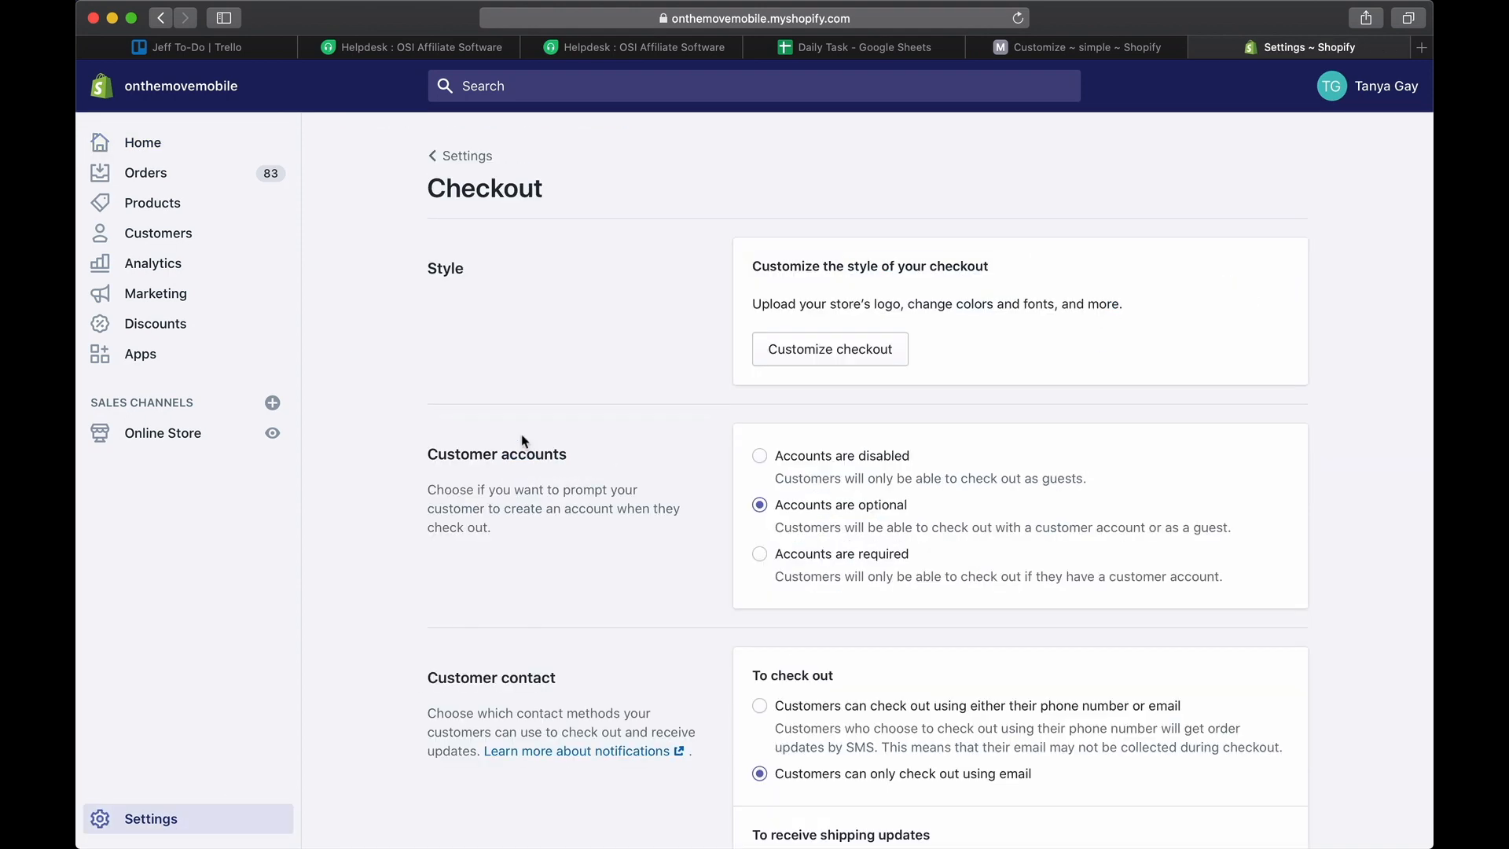
pyautogui.scroll(-3)
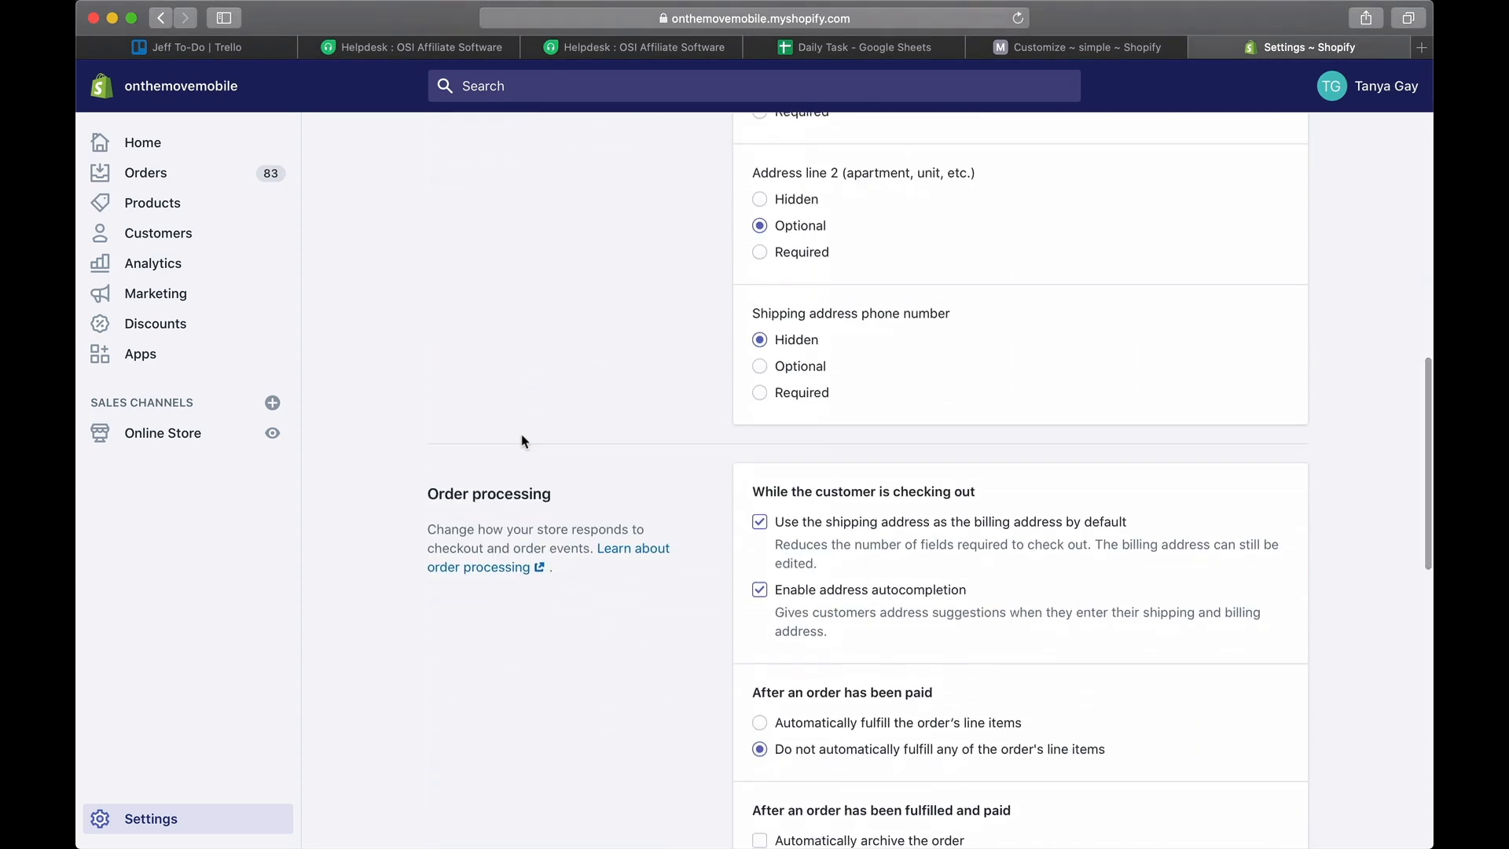
pyautogui.scroll(-3)
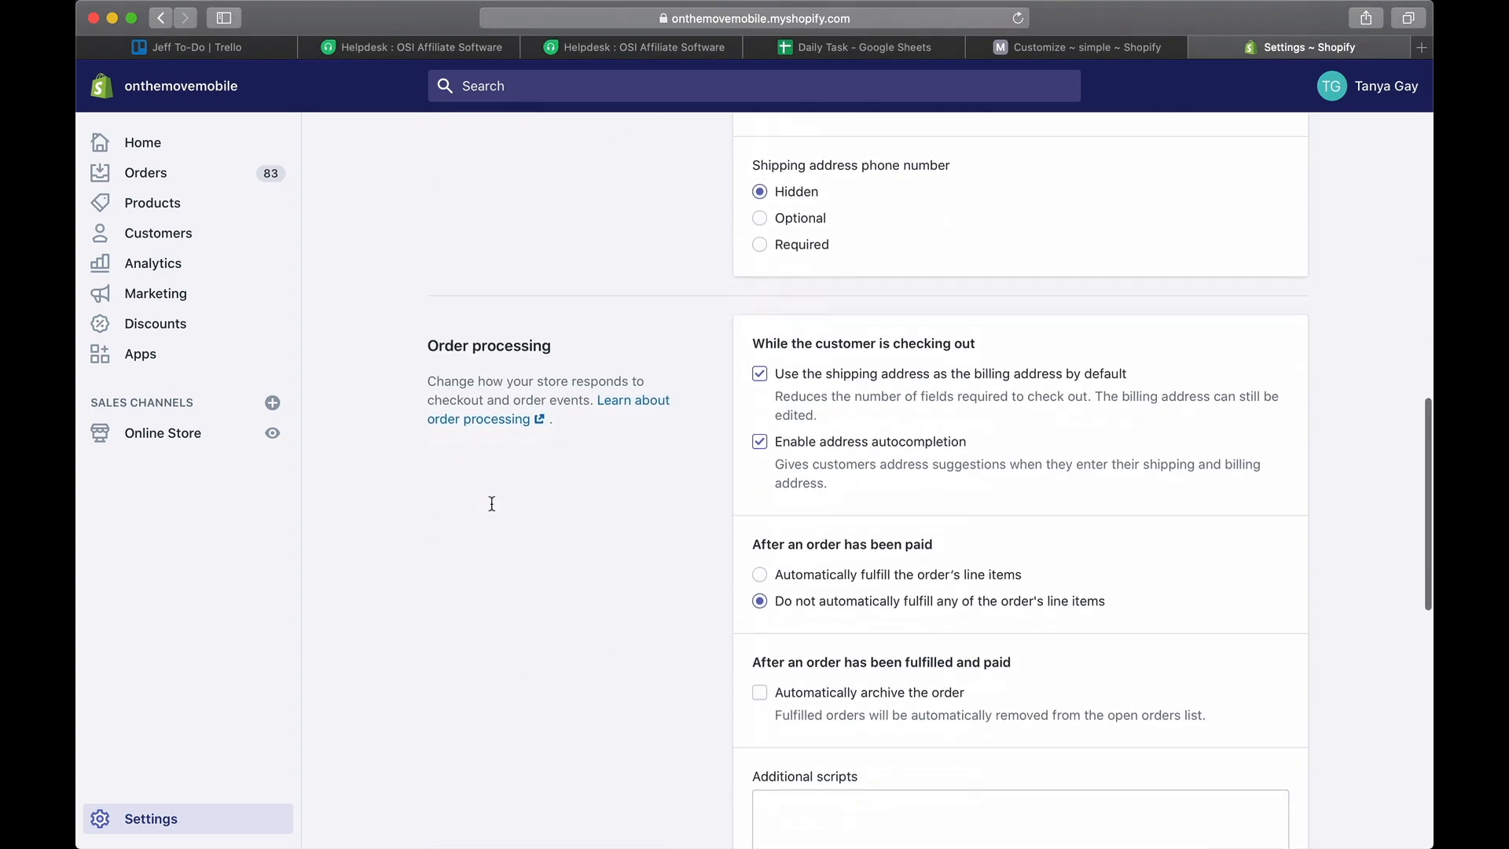
pyautogui.scroll(-3)
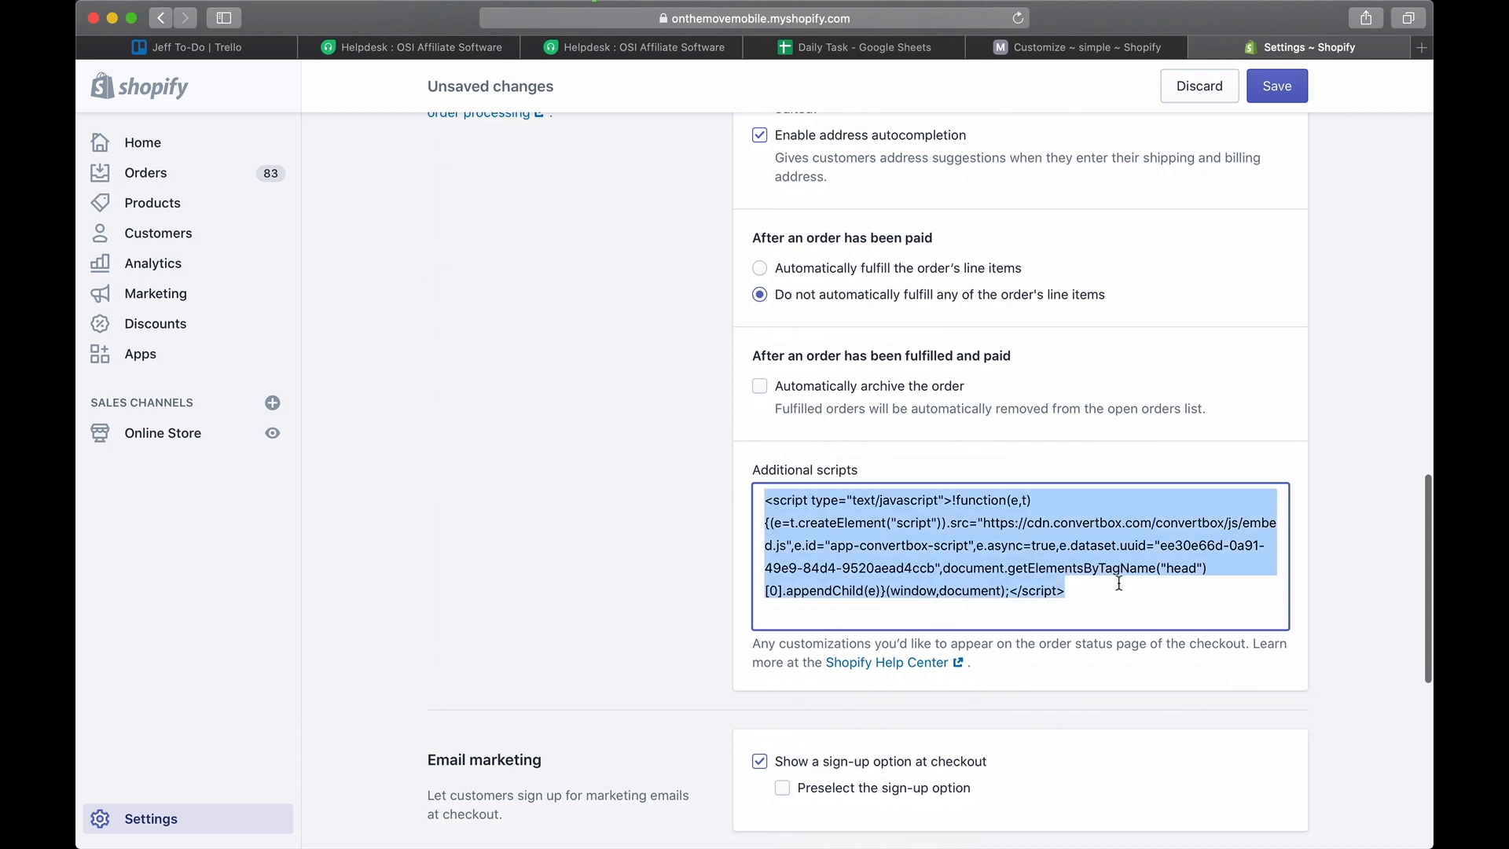
# Save the pasted ConvertBox popup script in Additional scripts and view the online store for a test order.
pyautogui.click(926, 522)
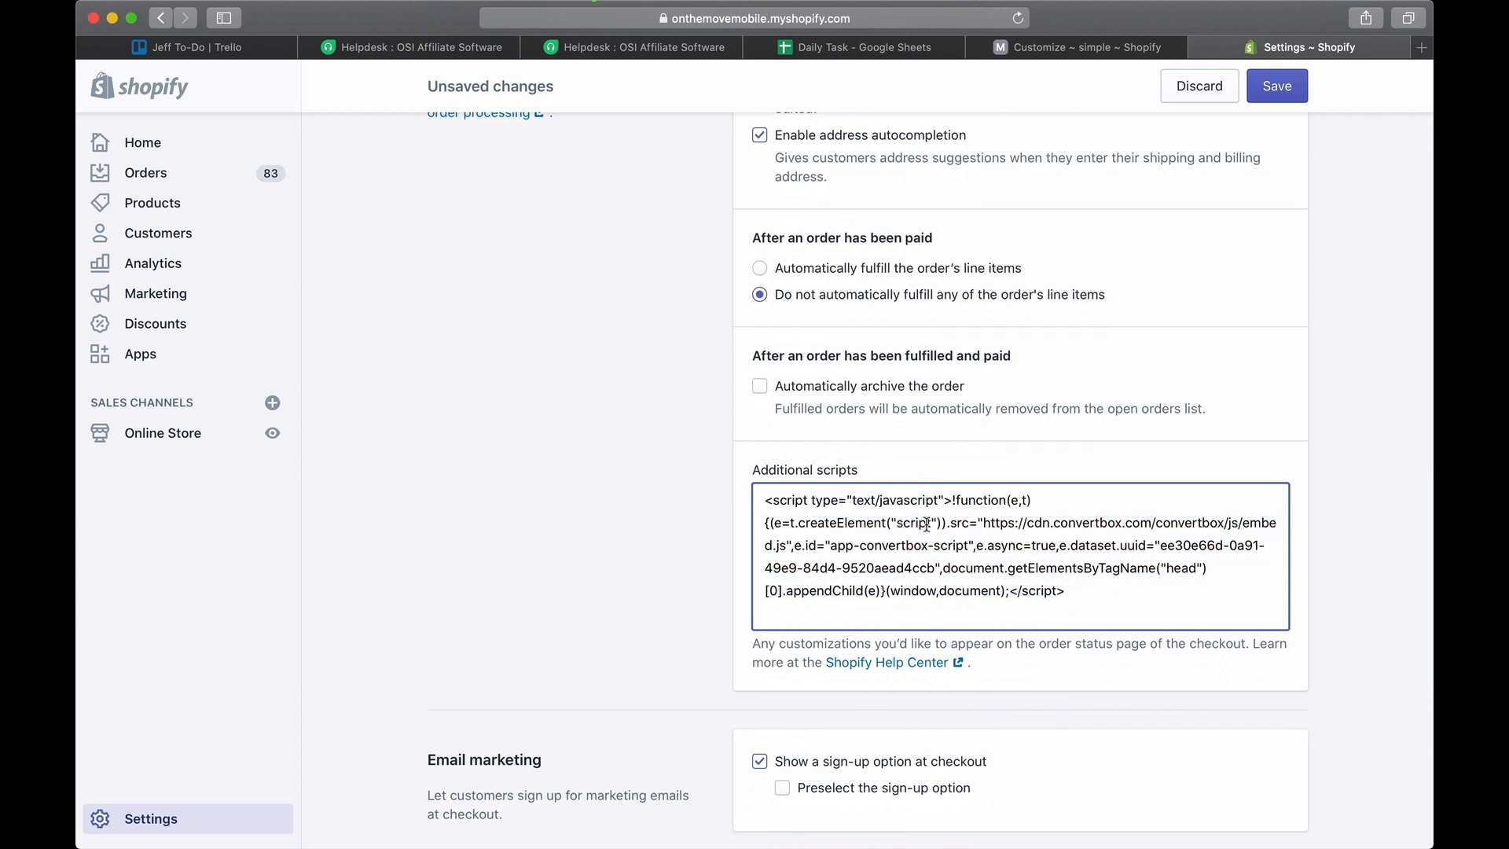
pyautogui.click(1277, 84)
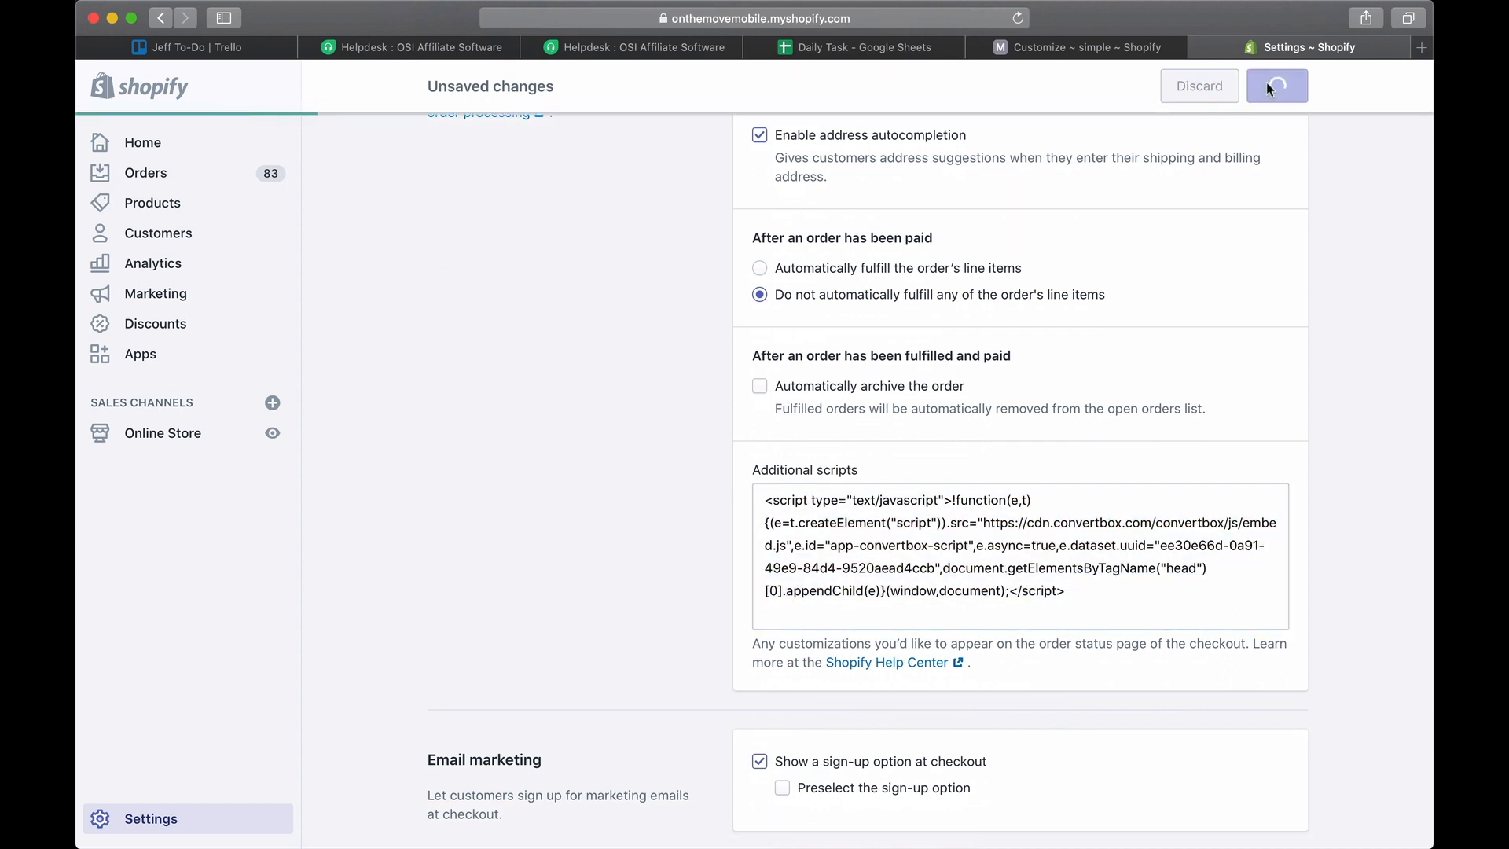
pyautogui.click(1277, 85)
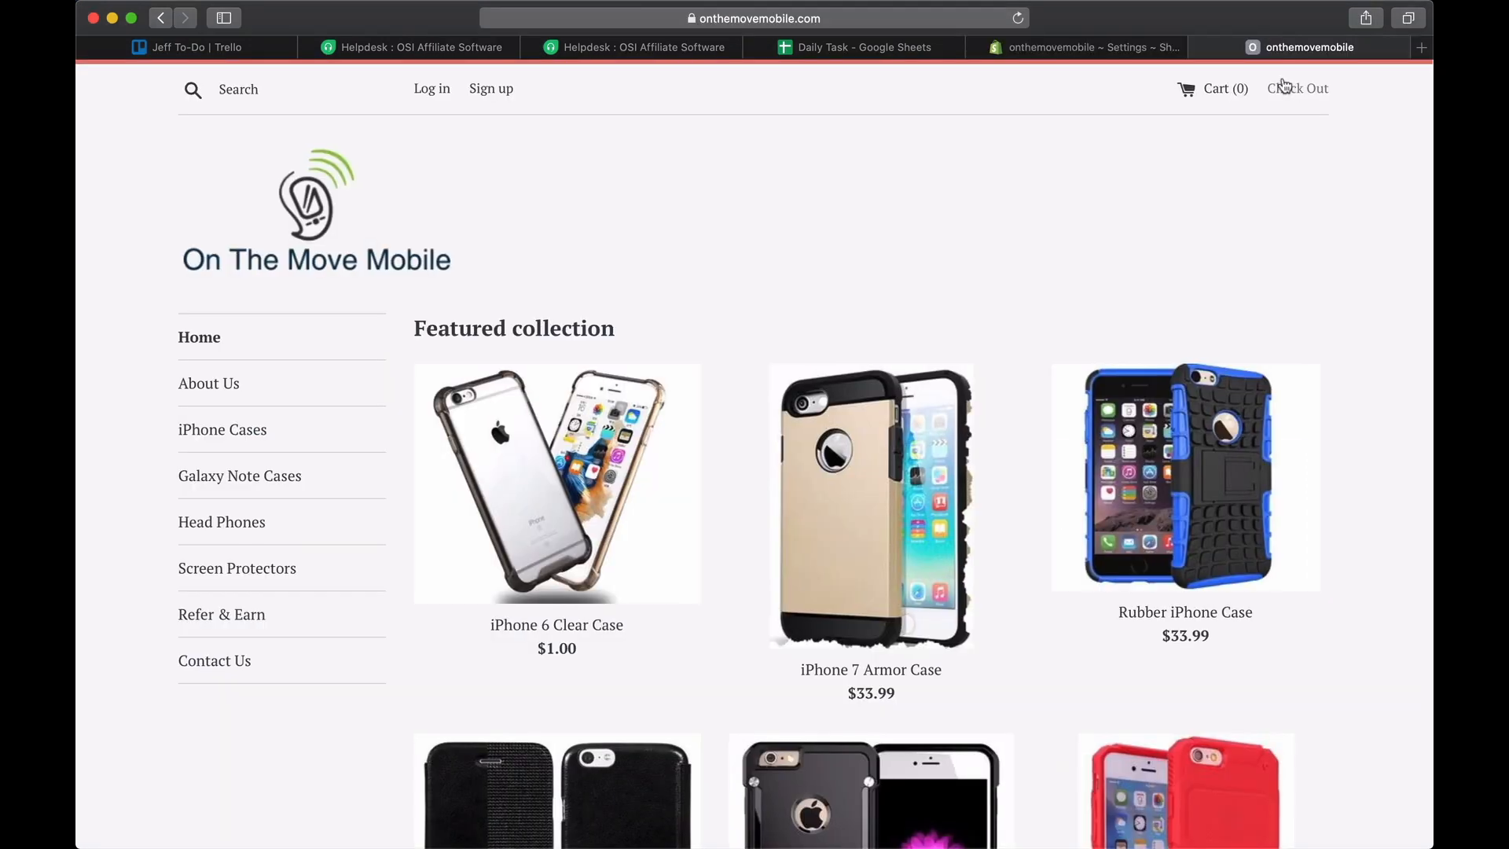
pyautogui.moveTo(896, 286)
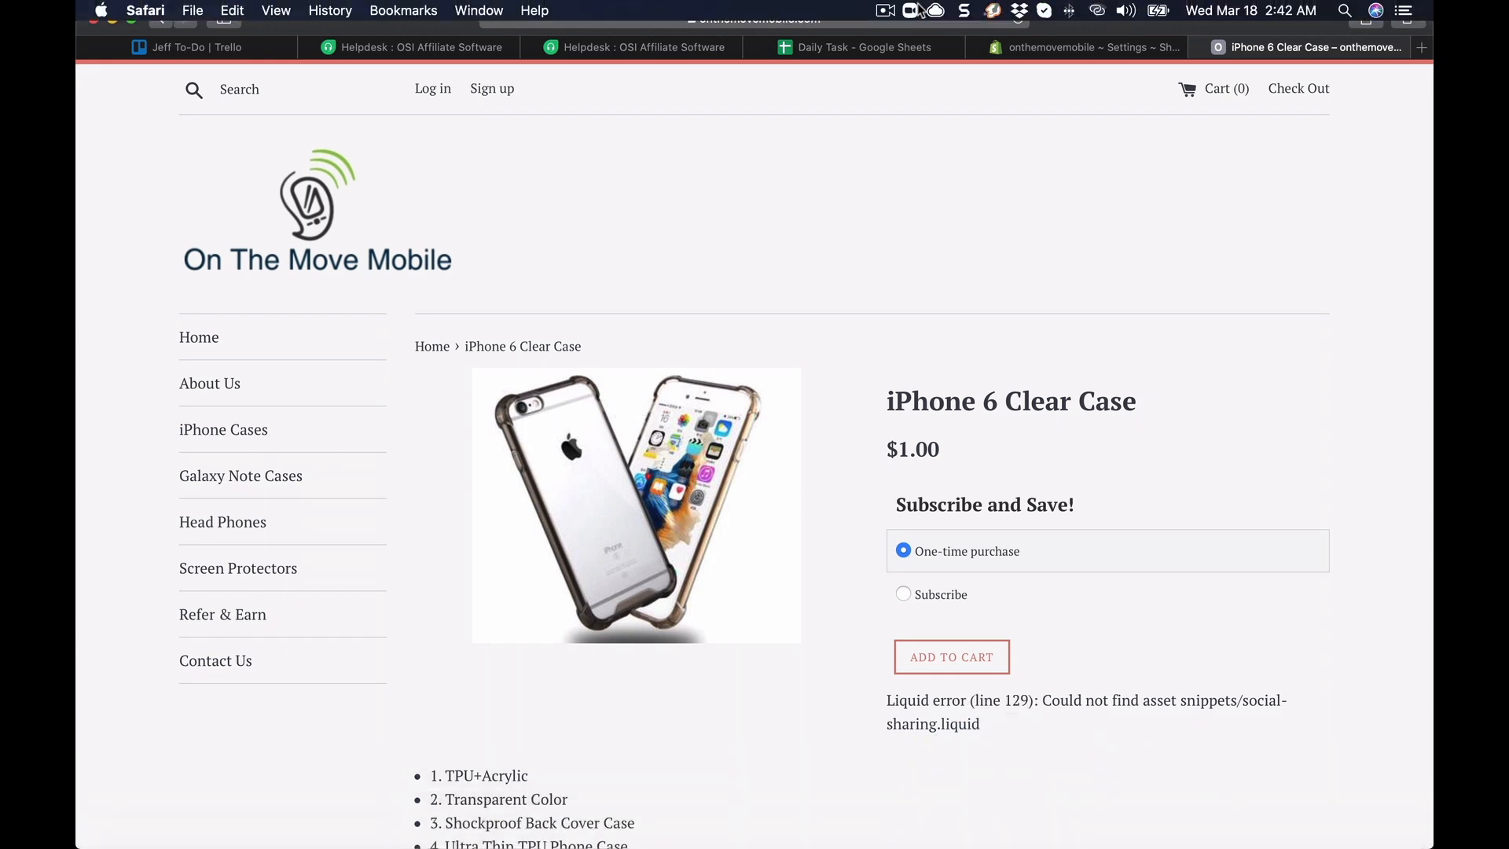
# Add the iPhone 6 Clear Case ($1.00) to the cart and view the cart with its $1.00 subtotal.
pyautogui.click(885, 11)
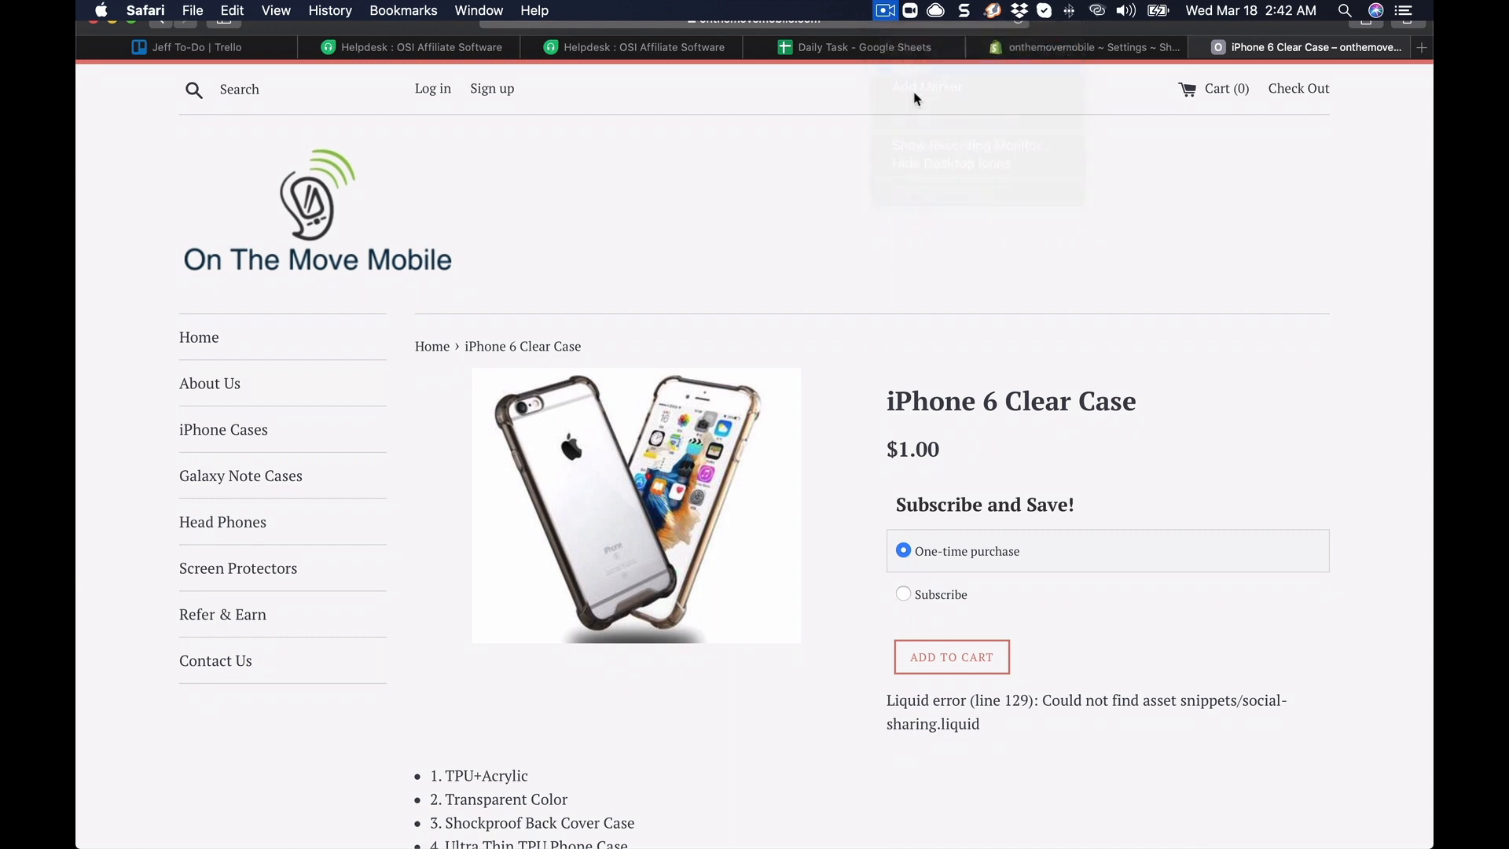
pyautogui.click(951, 657)
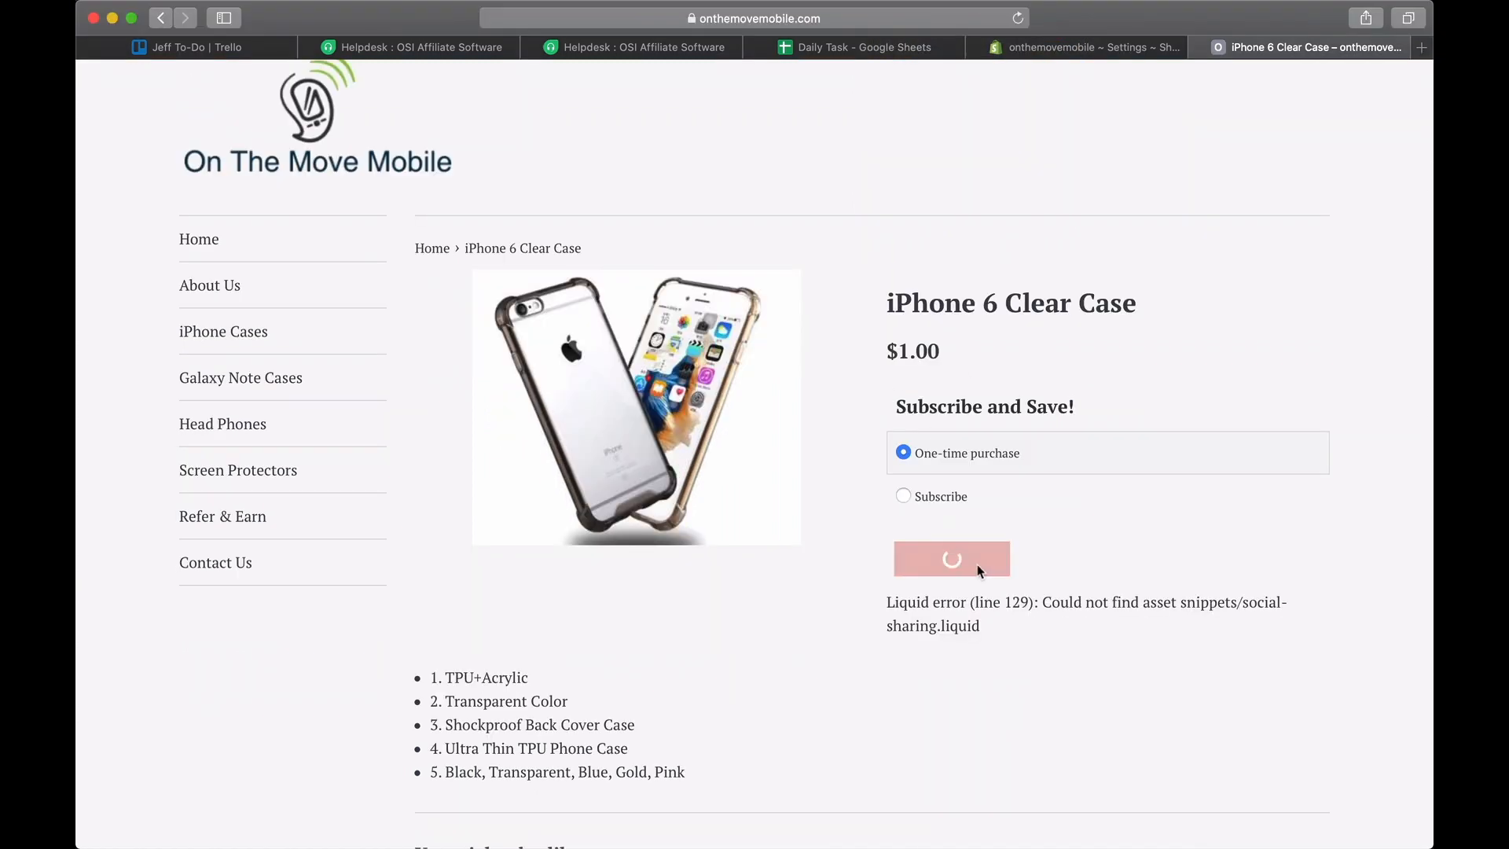
pyautogui.click(951, 558)
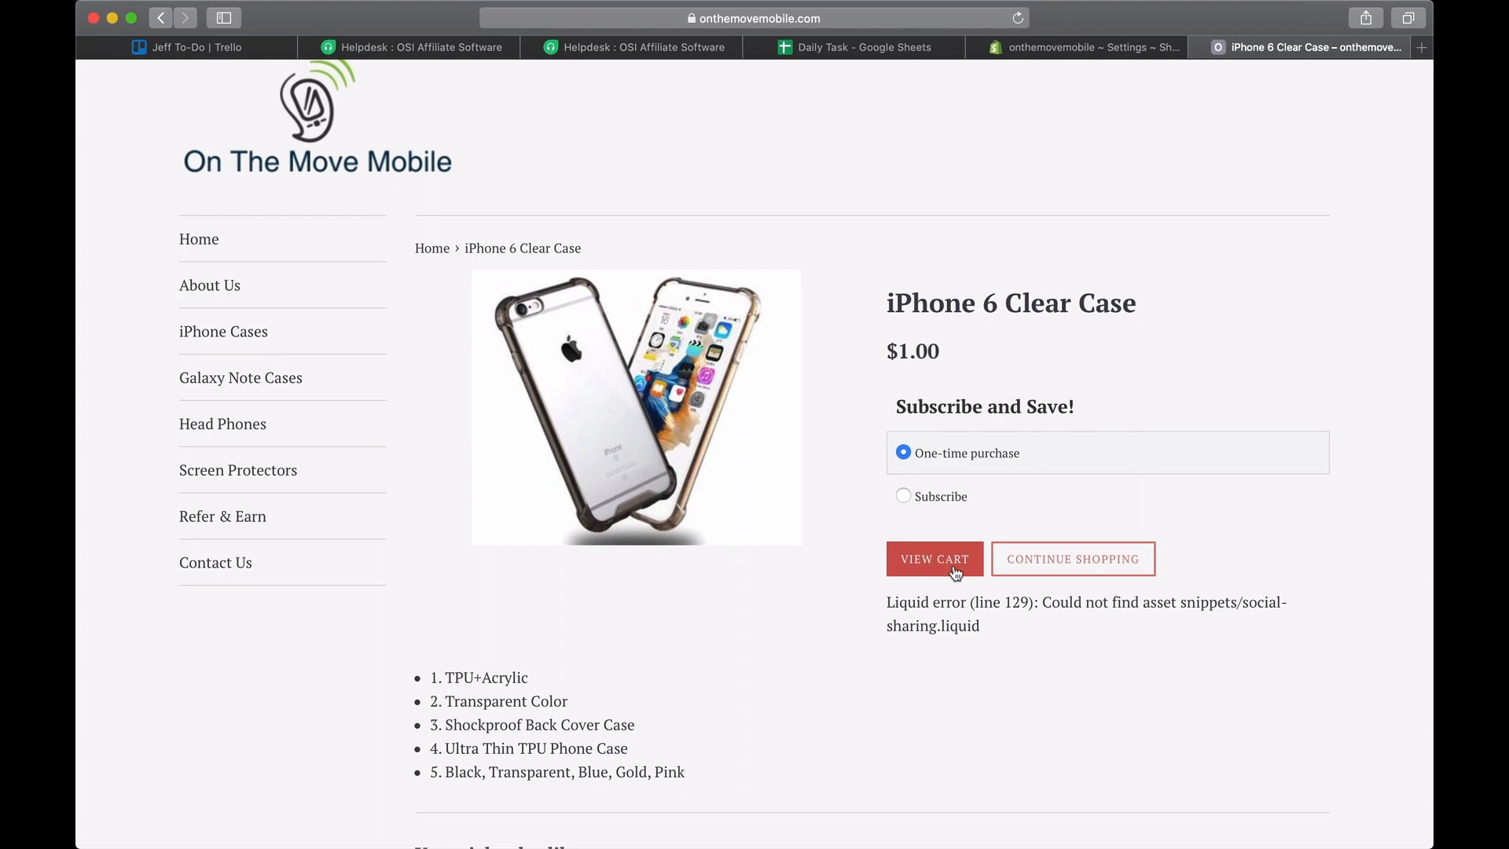
pyautogui.click(932, 559)
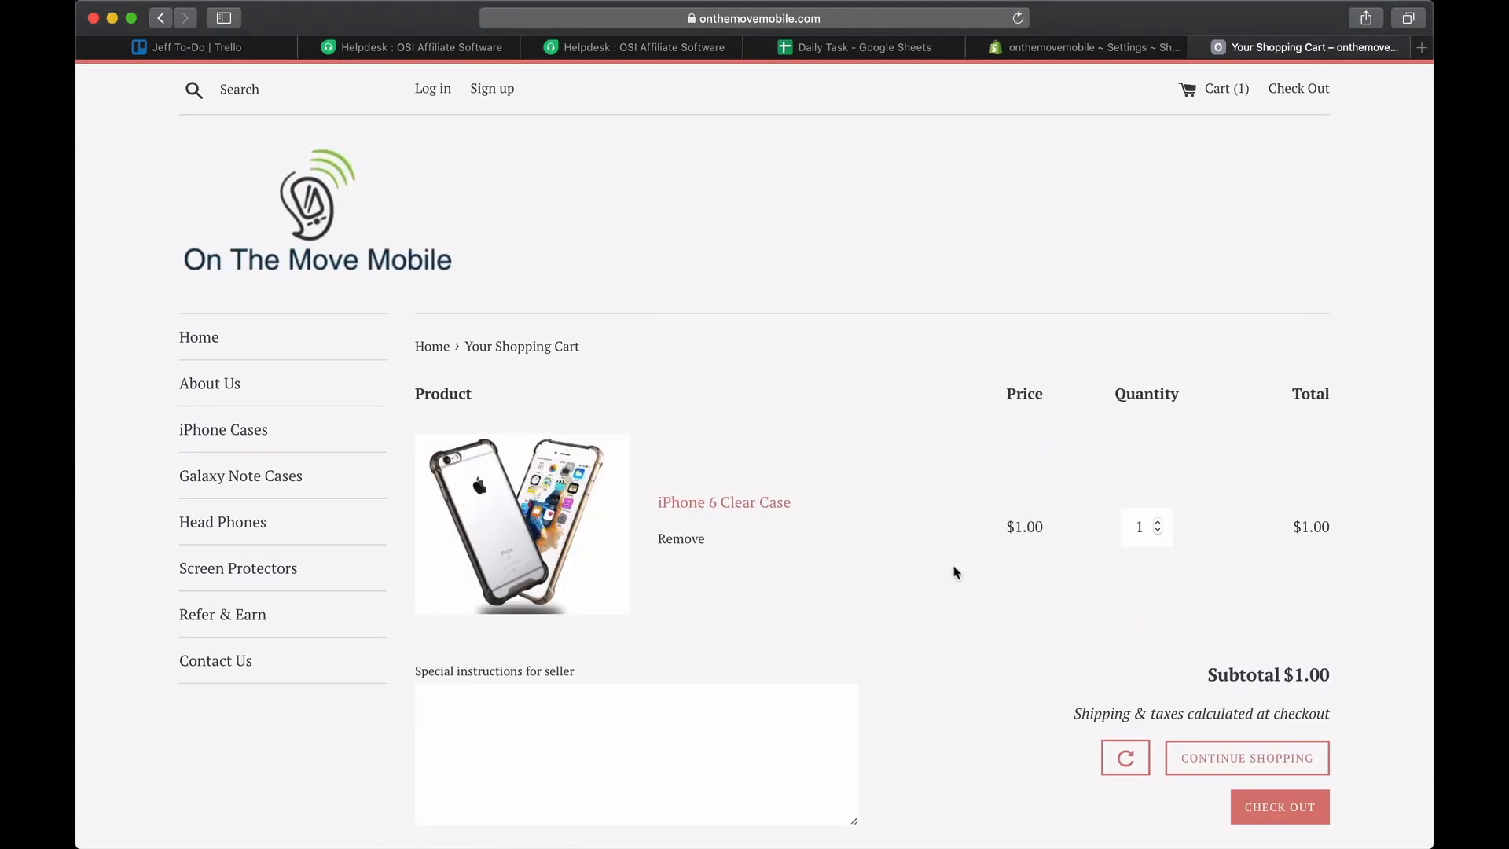
pyautogui.scroll(-3)
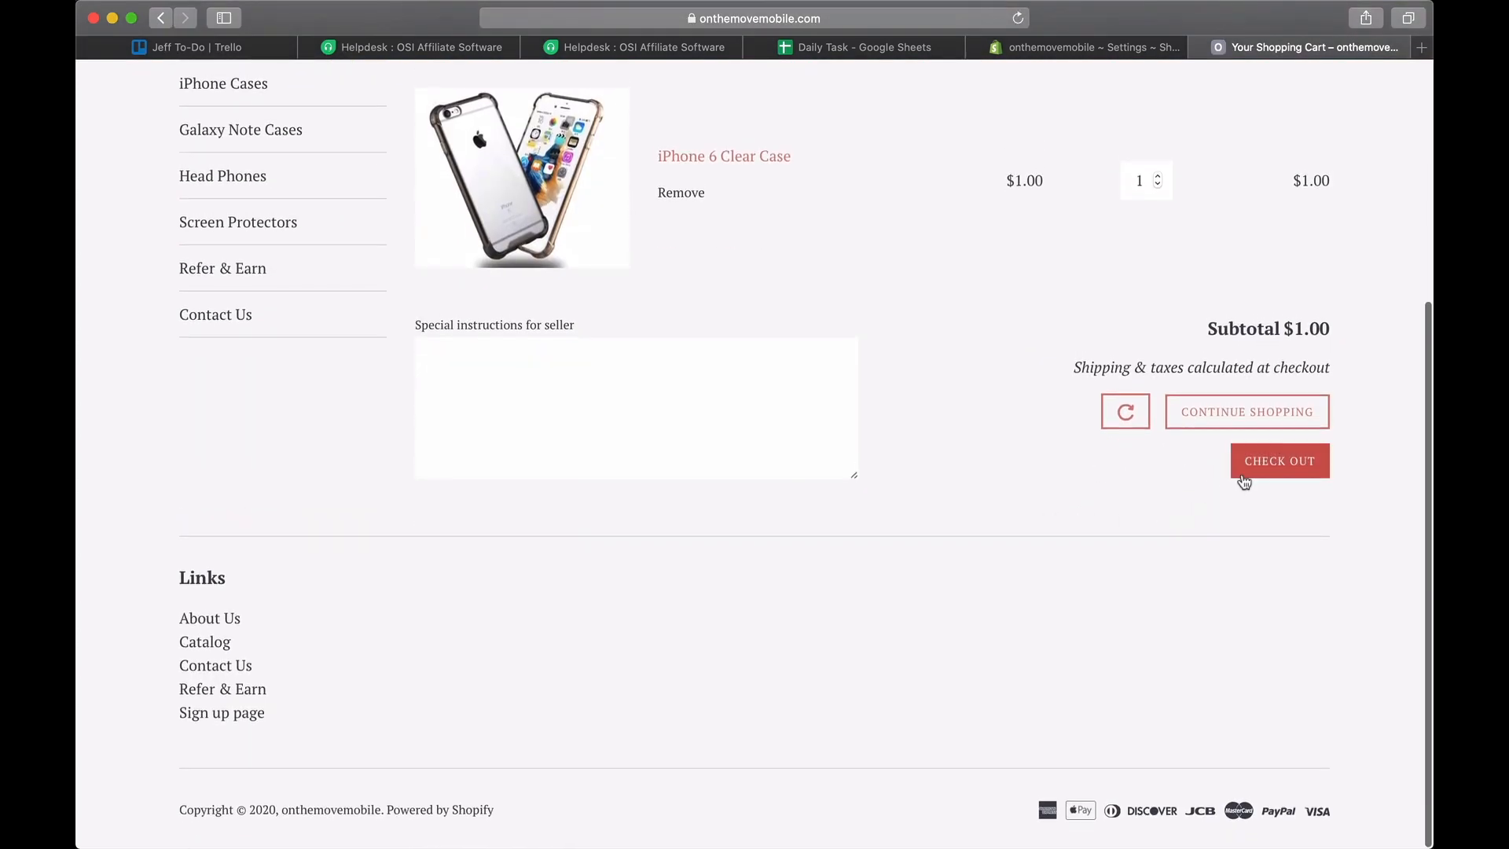
# Start checkout for the cart and begin the customer email field.
pyautogui.click(1279, 461)
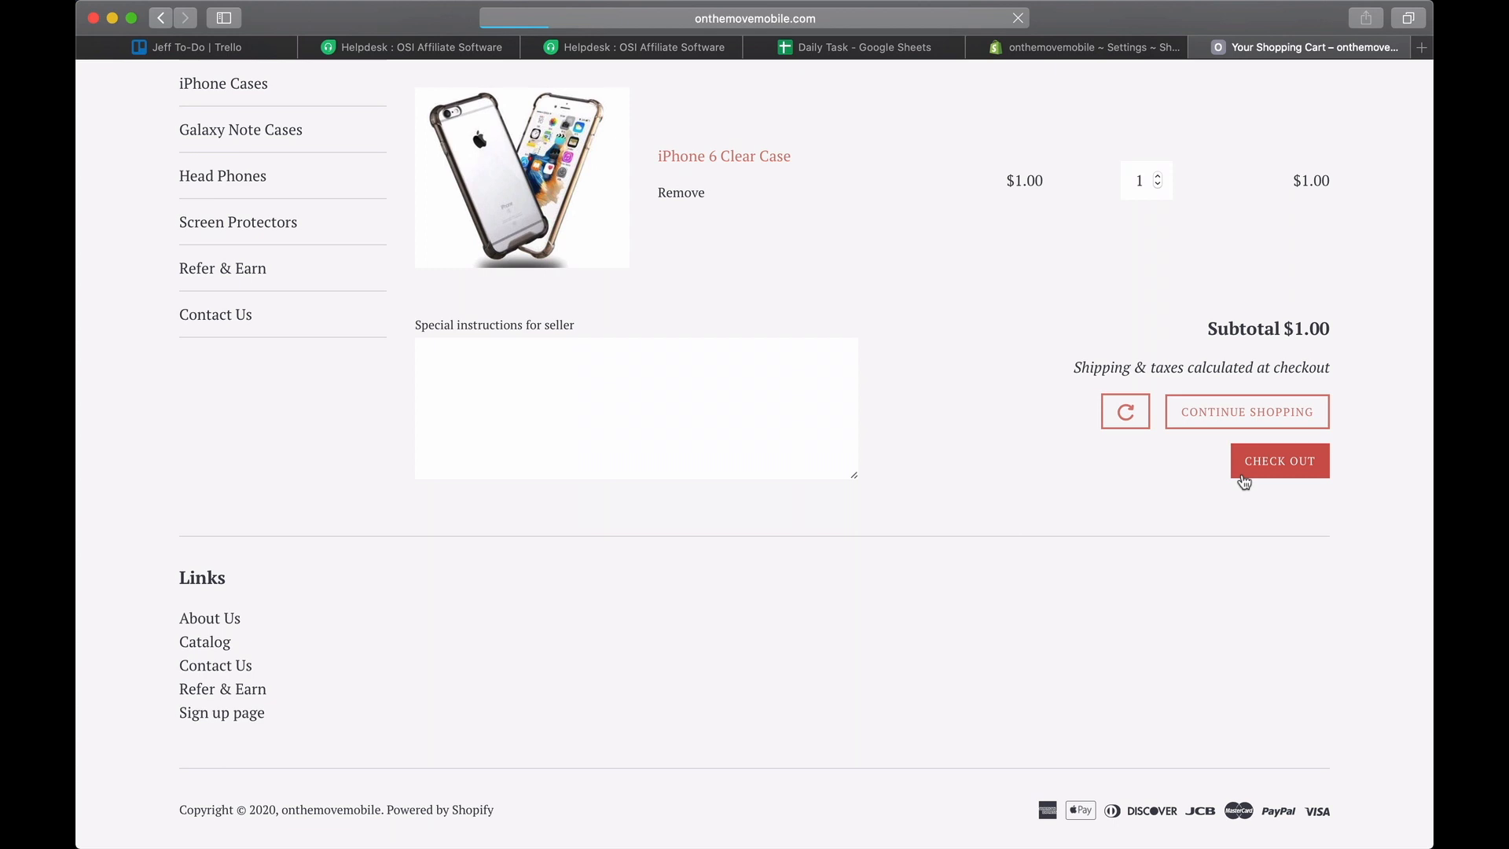
pyautogui.click(1279, 461)
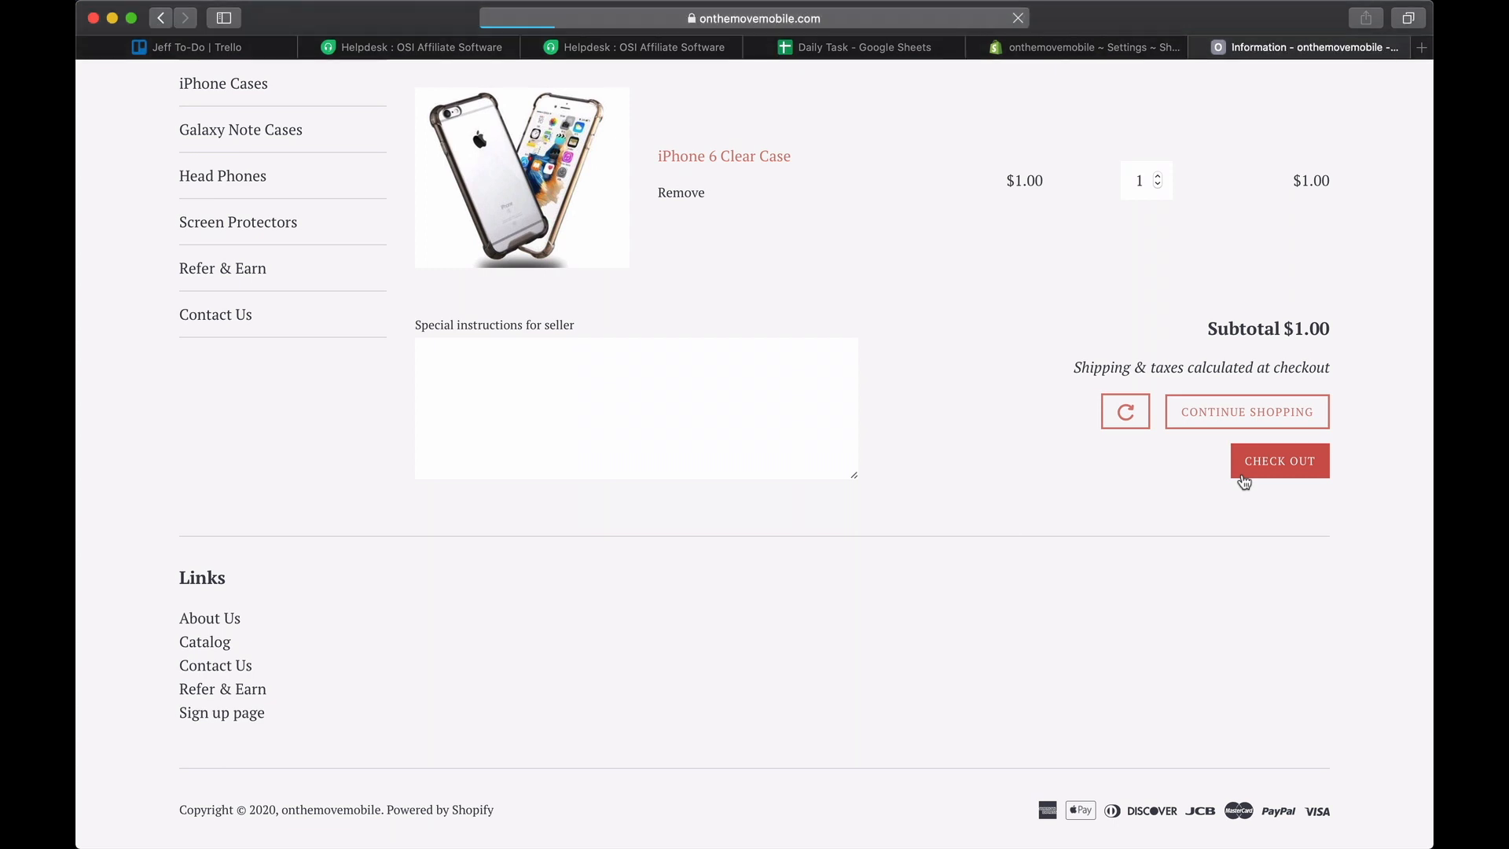
pyautogui.click(1278, 461)
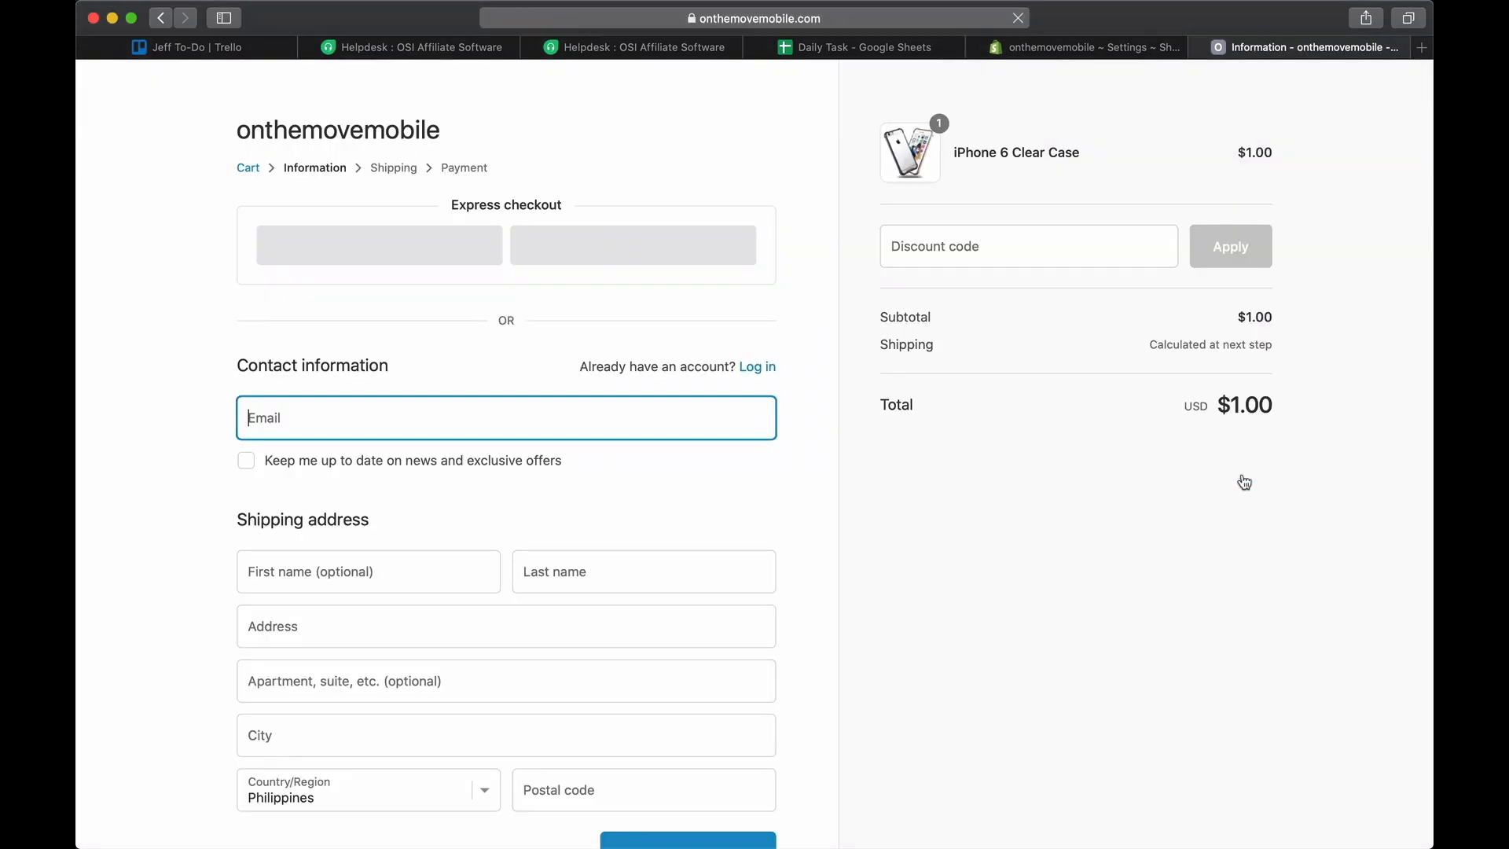
# Fill placeholder details ('sample' email, 'sam' name, postal code 17000) and continue to shipping.
pyautogui.write('sample')
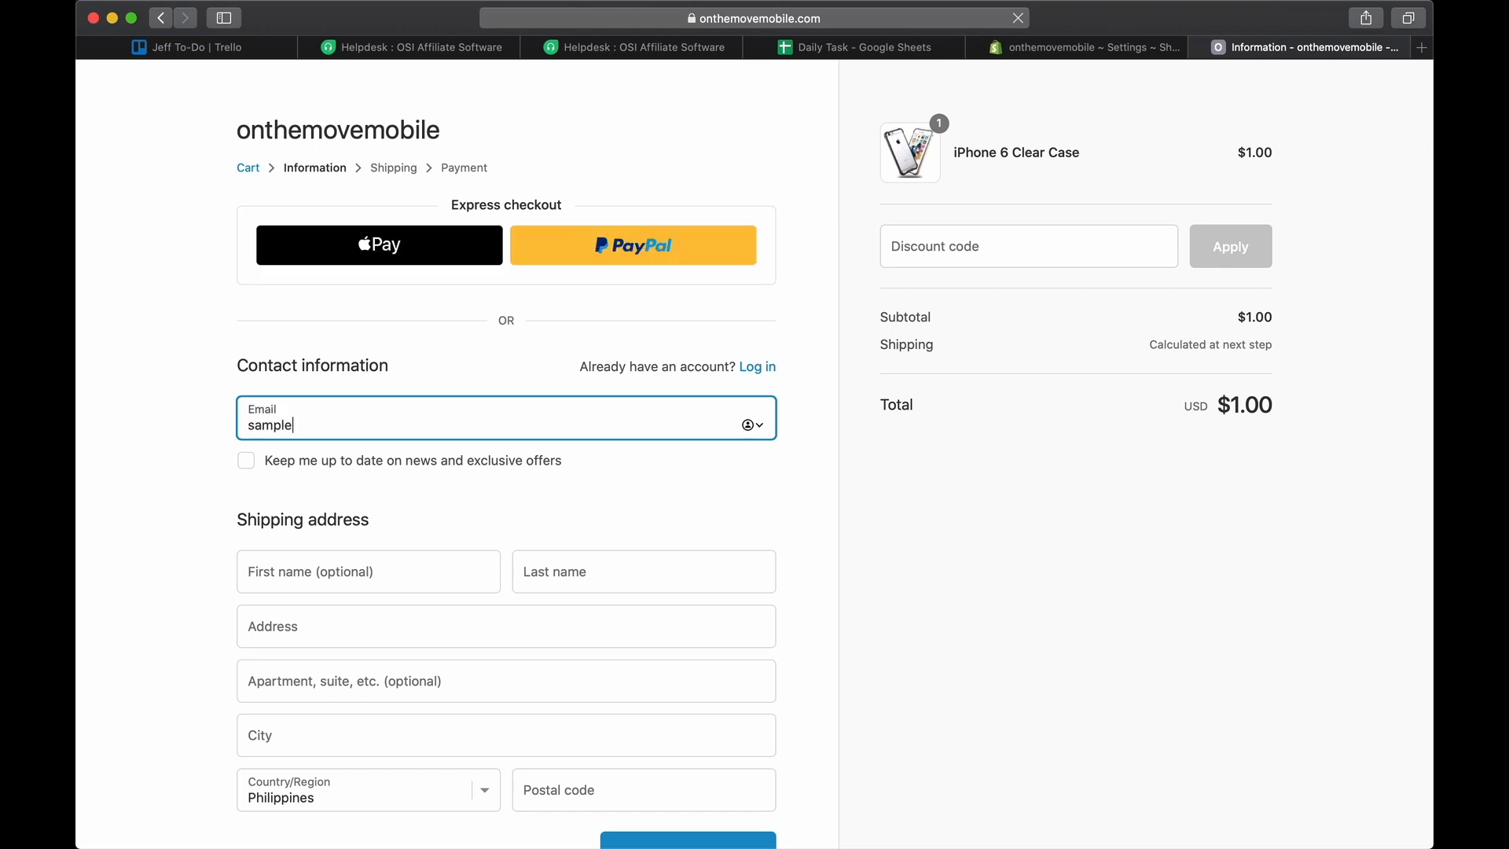
pyautogui.write('sample')
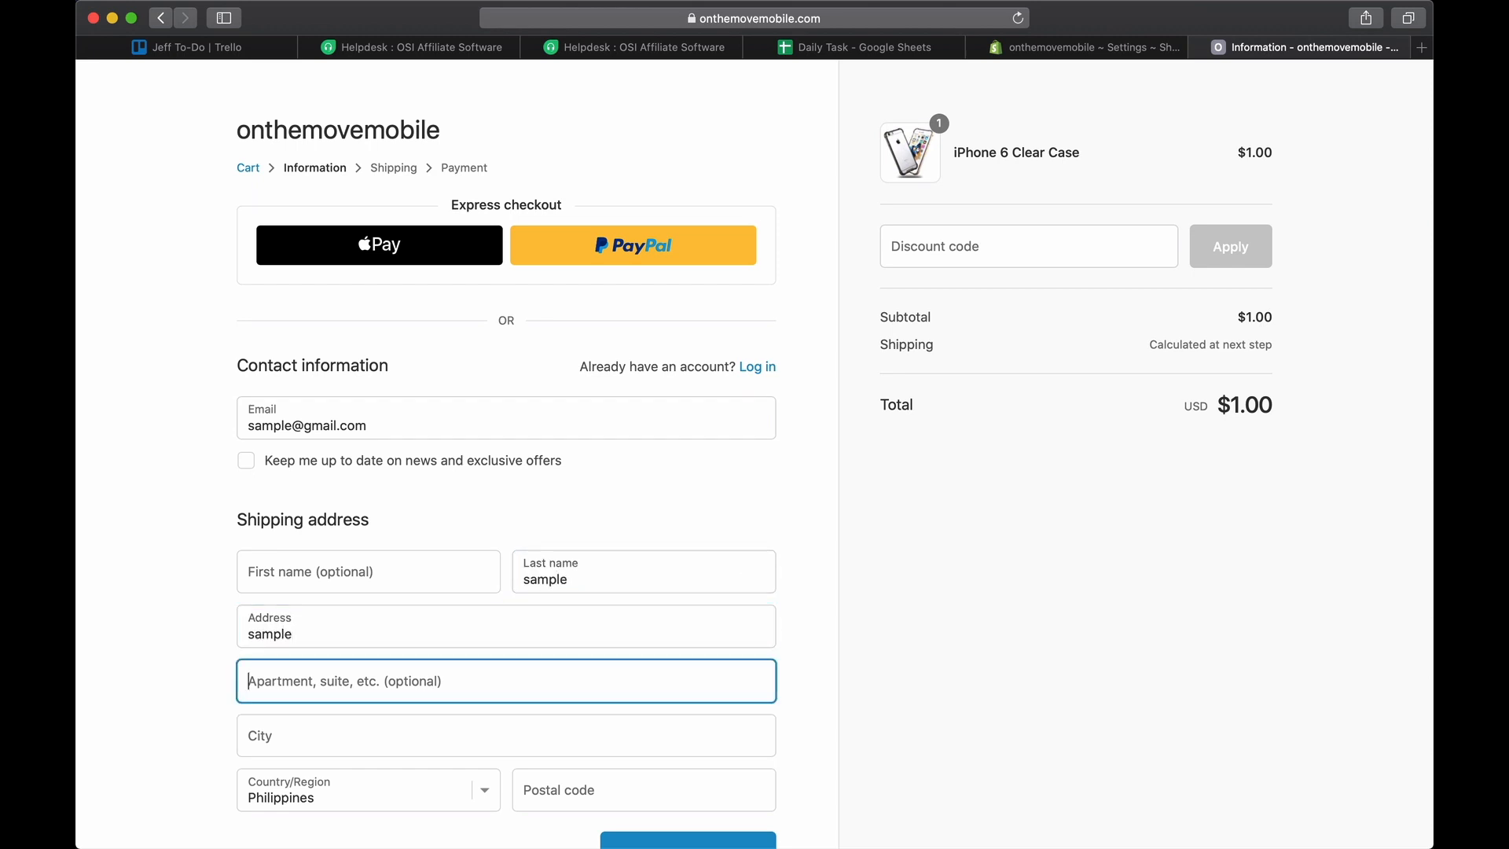
pyautogui.write('17000')
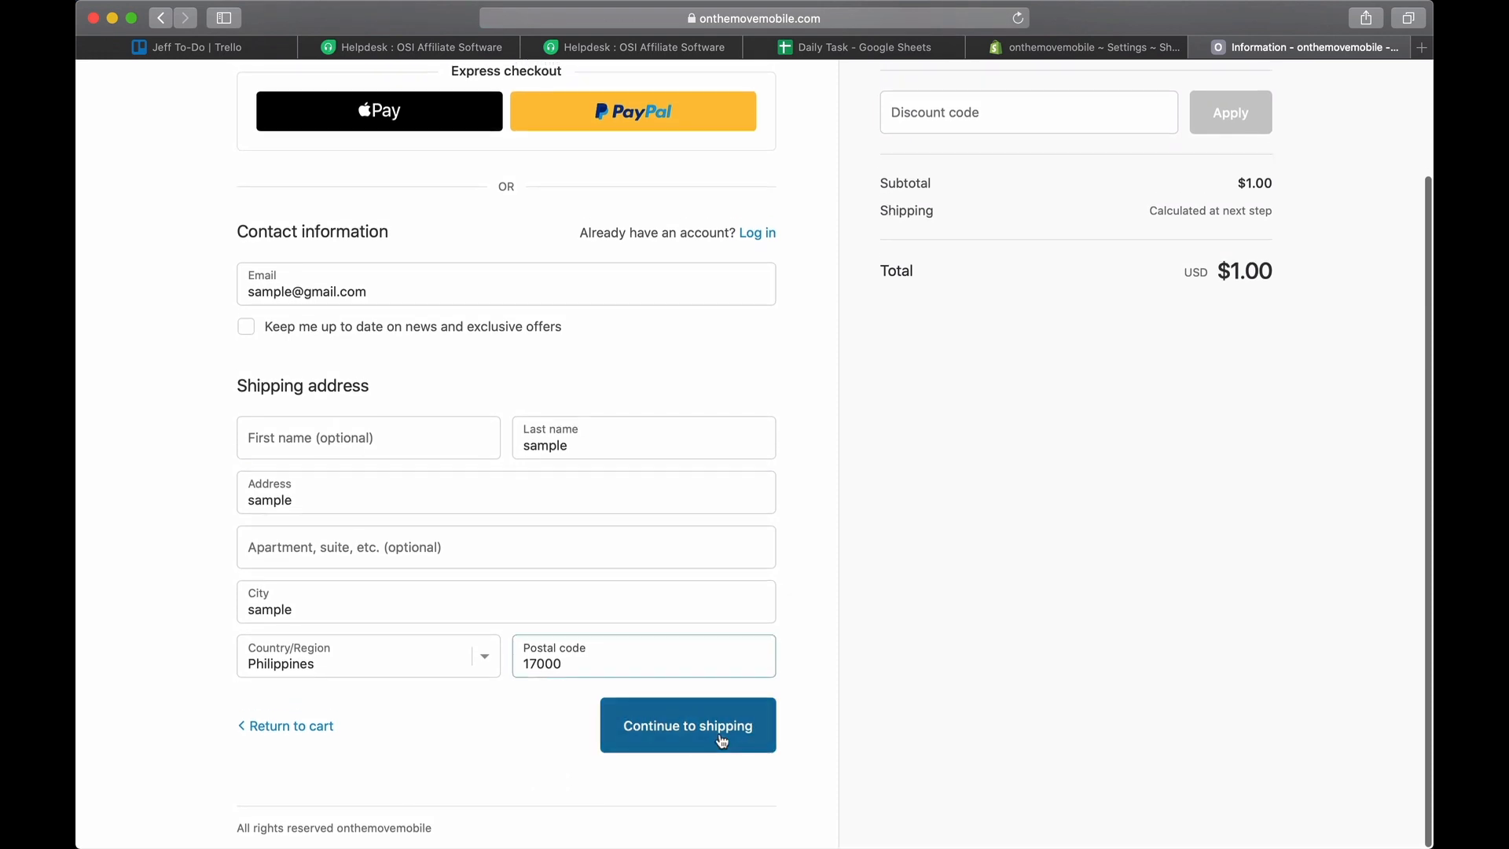
pyautogui.click(687, 726)
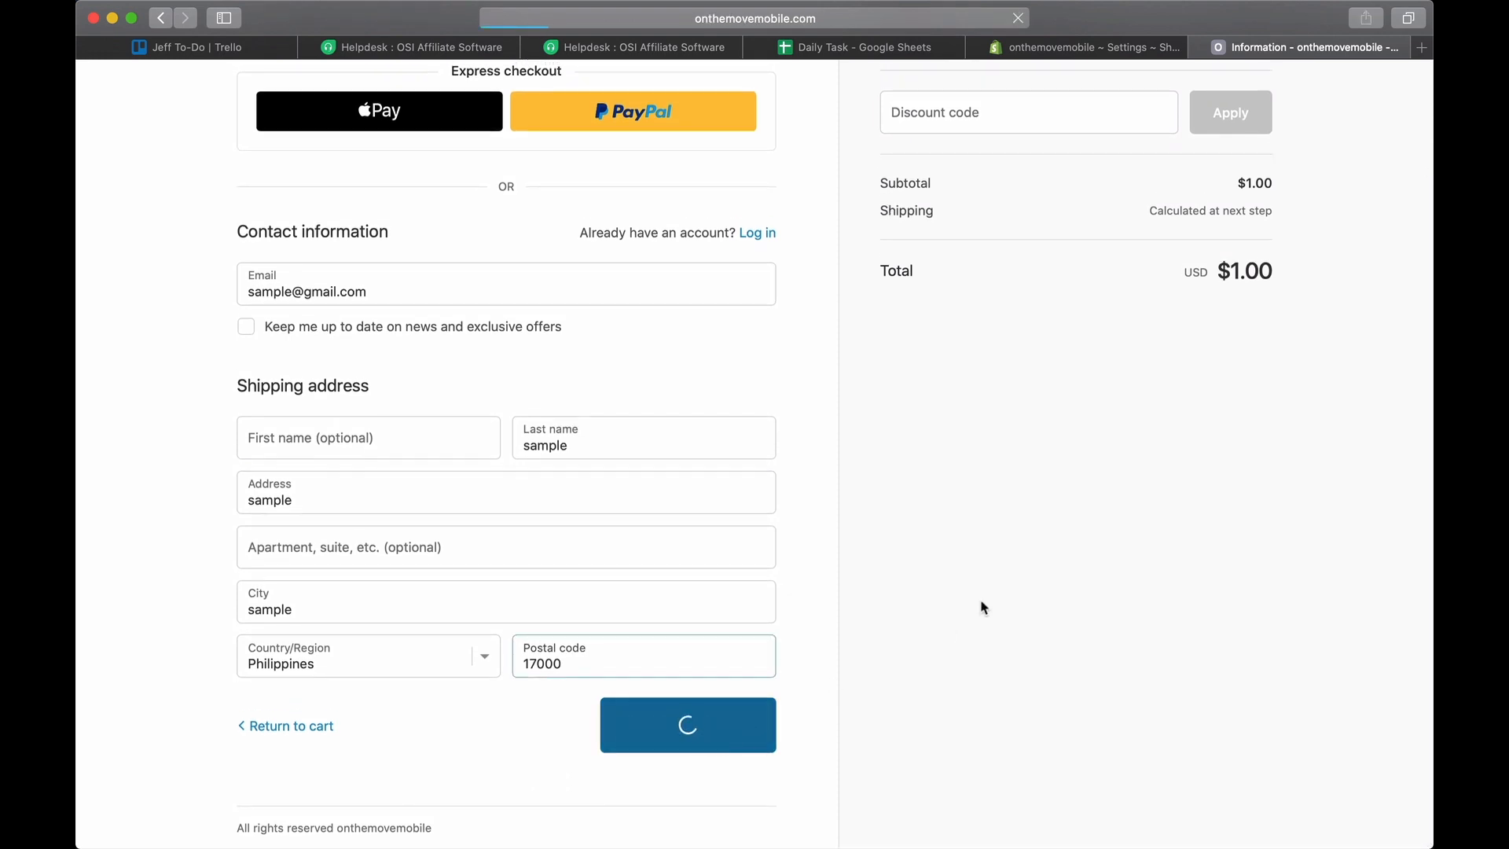
# Accept International Shipping and continue to the payment step.
pyautogui.click(687, 724)
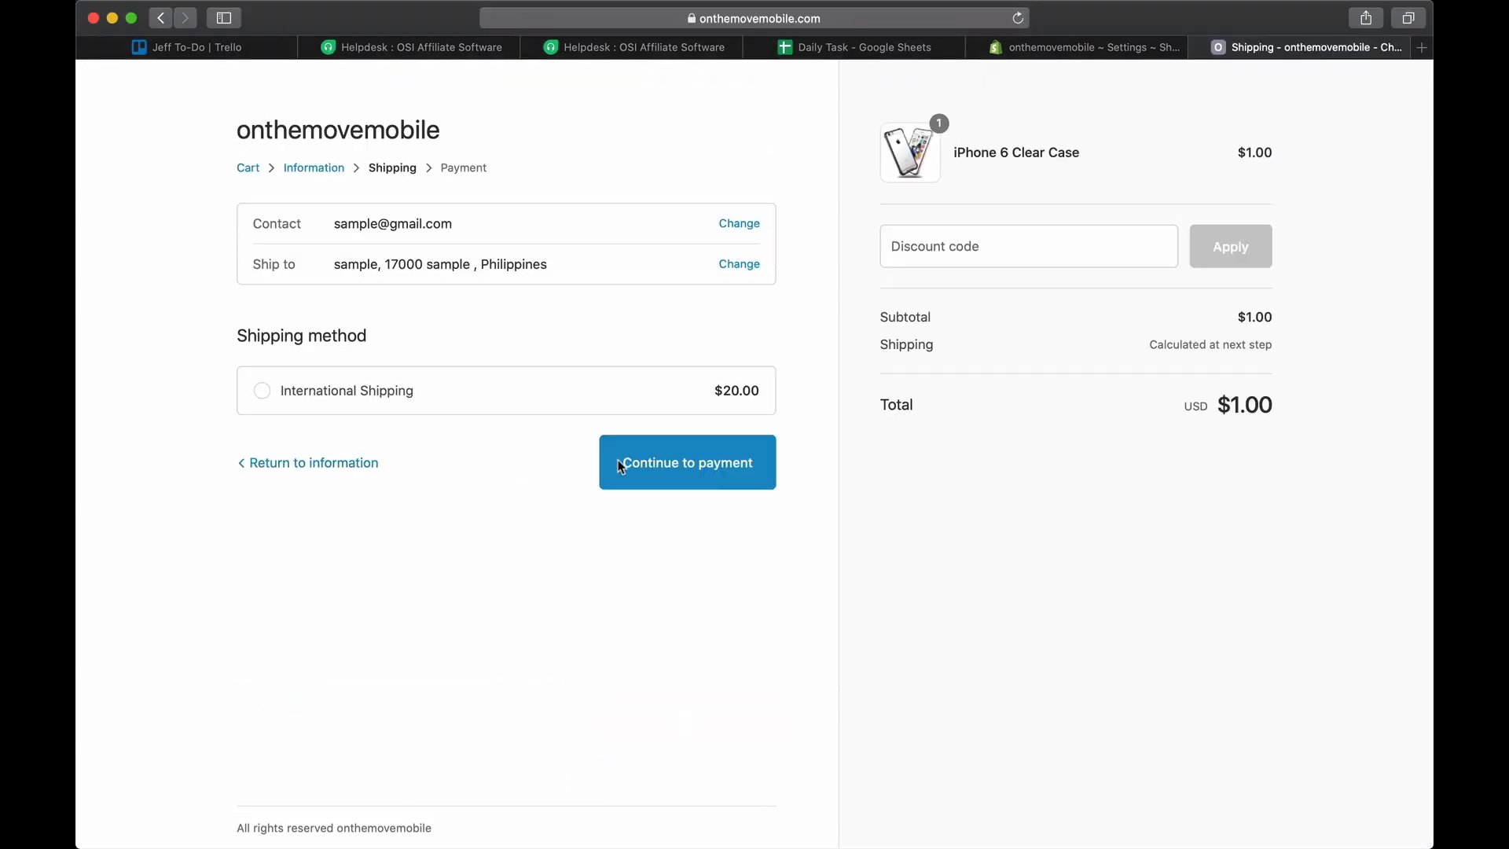
pyautogui.click(687, 462)
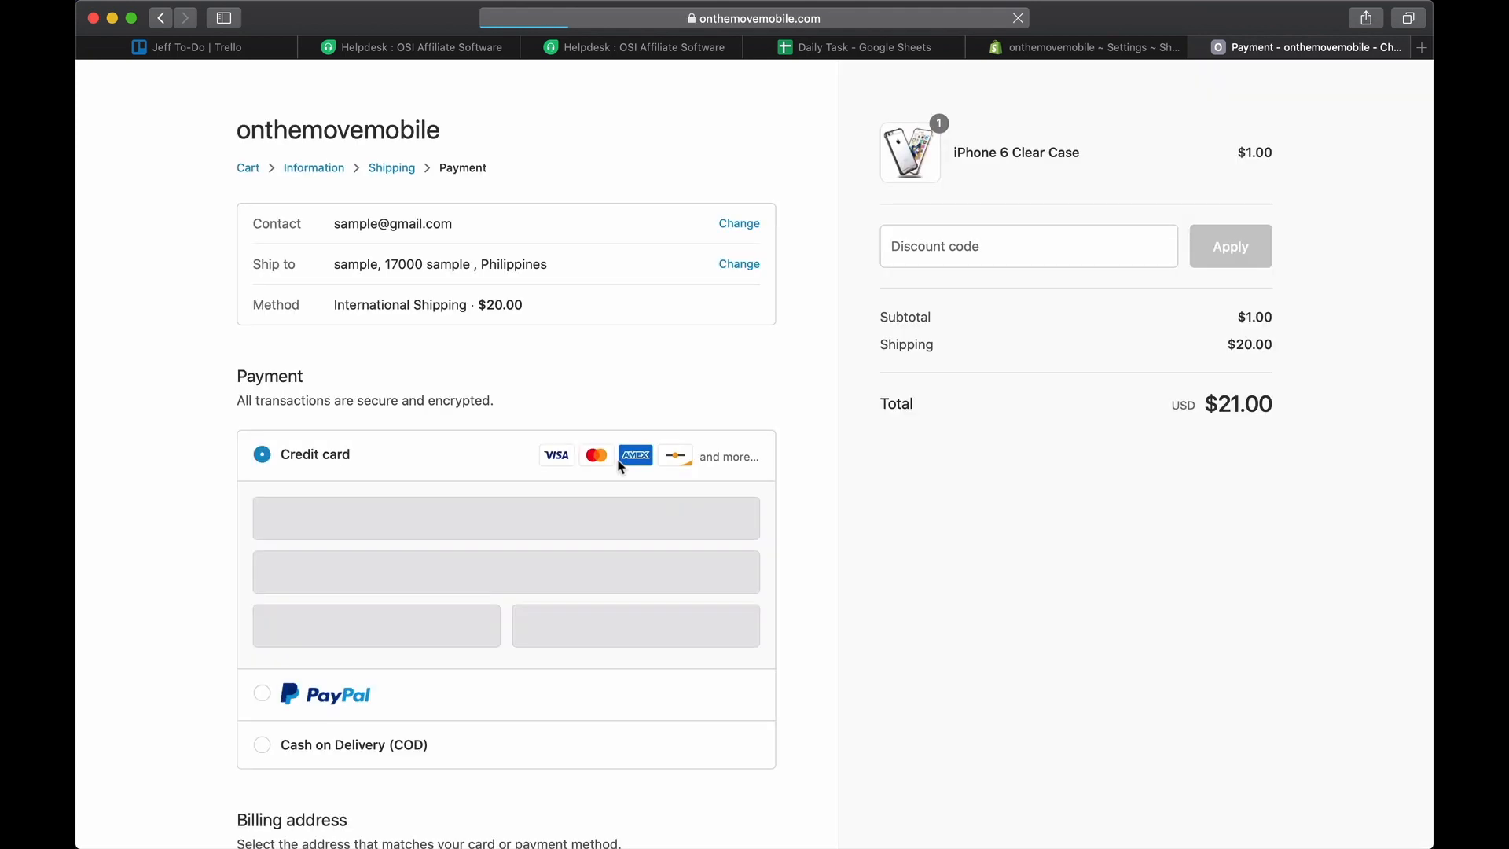
pyautogui.scroll(-3)
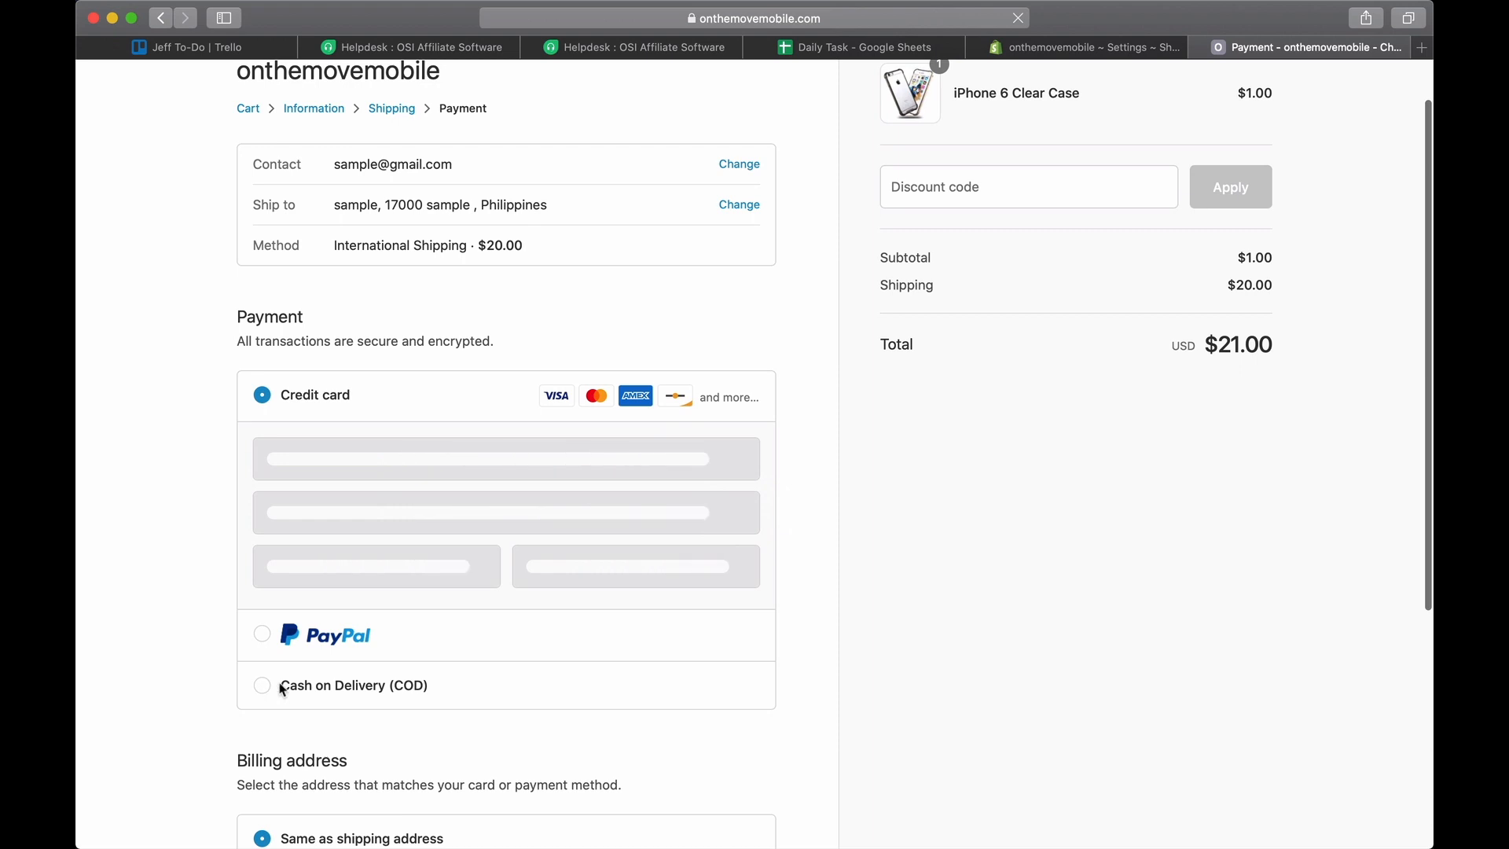
# Choose Cash on Delivery (COD) and complete the $21.00 test order.
pyautogui.click(261, 686)
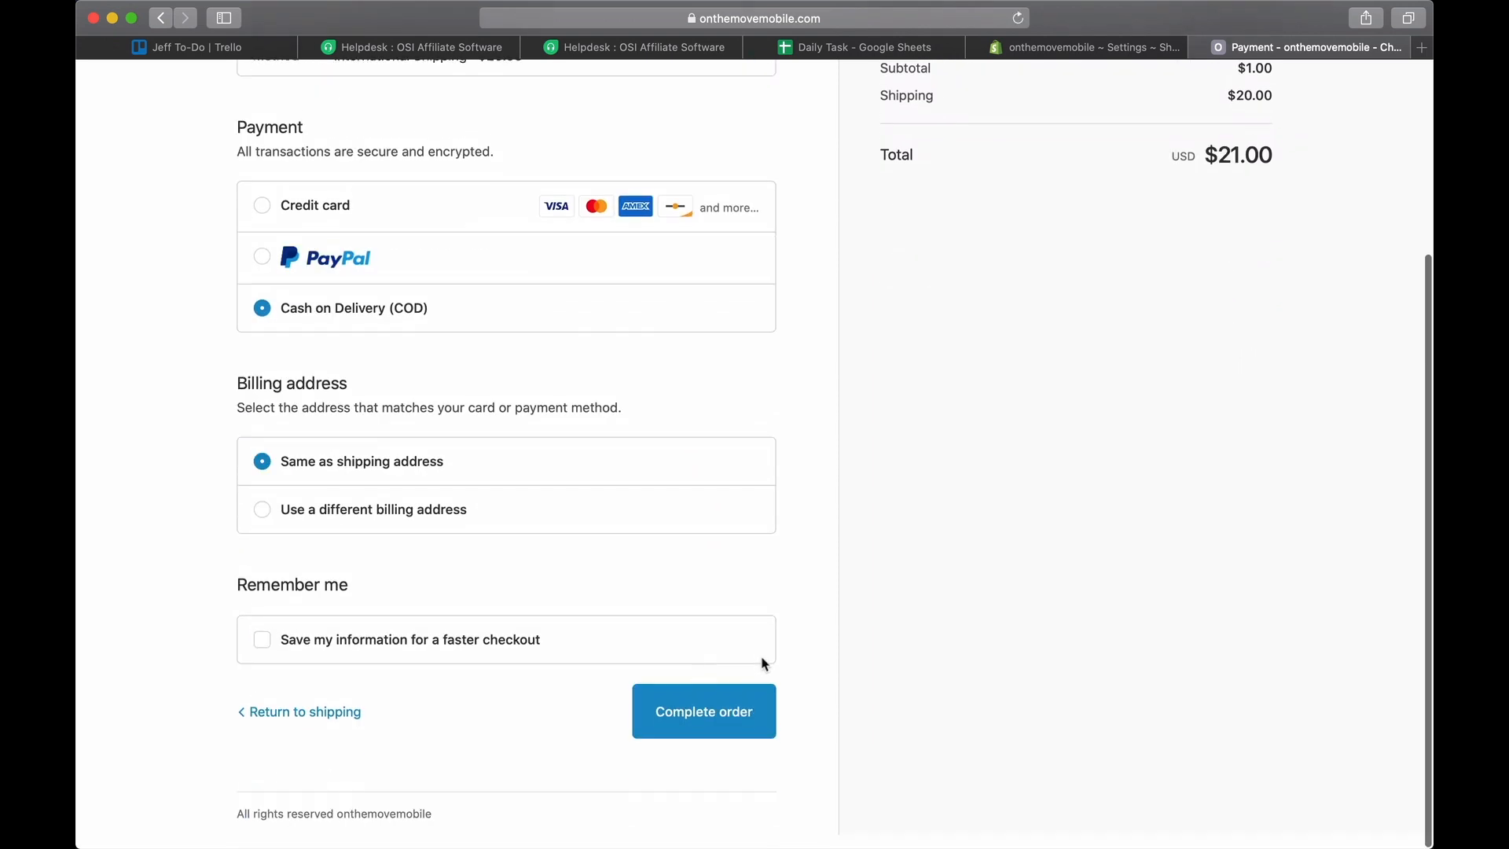
pyautogui.click(703, 711)
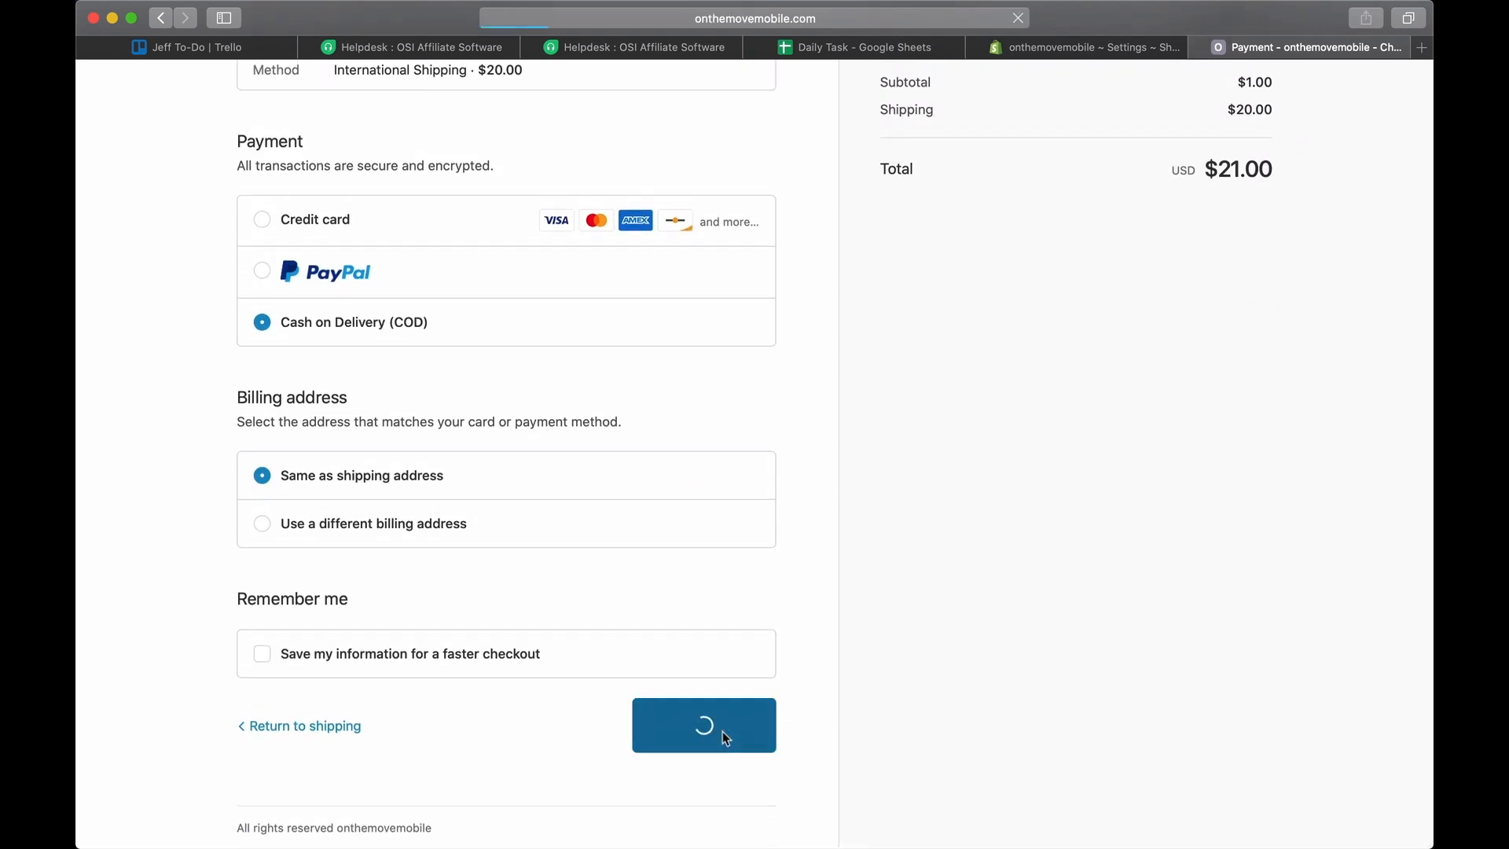
pyautogui.click(704, 725)
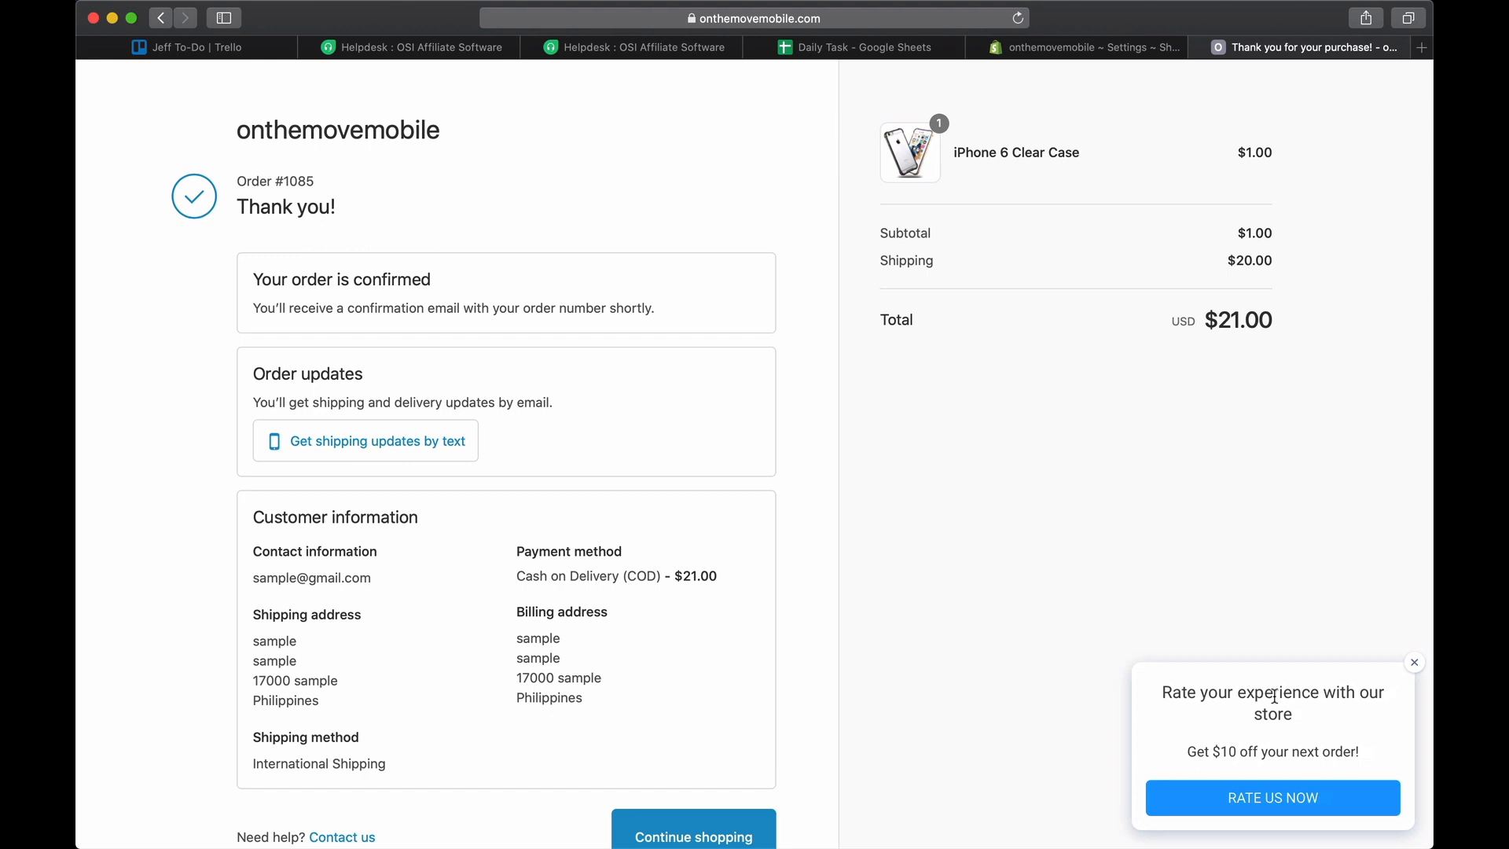
pyautogui.moveTo(1228, 712)
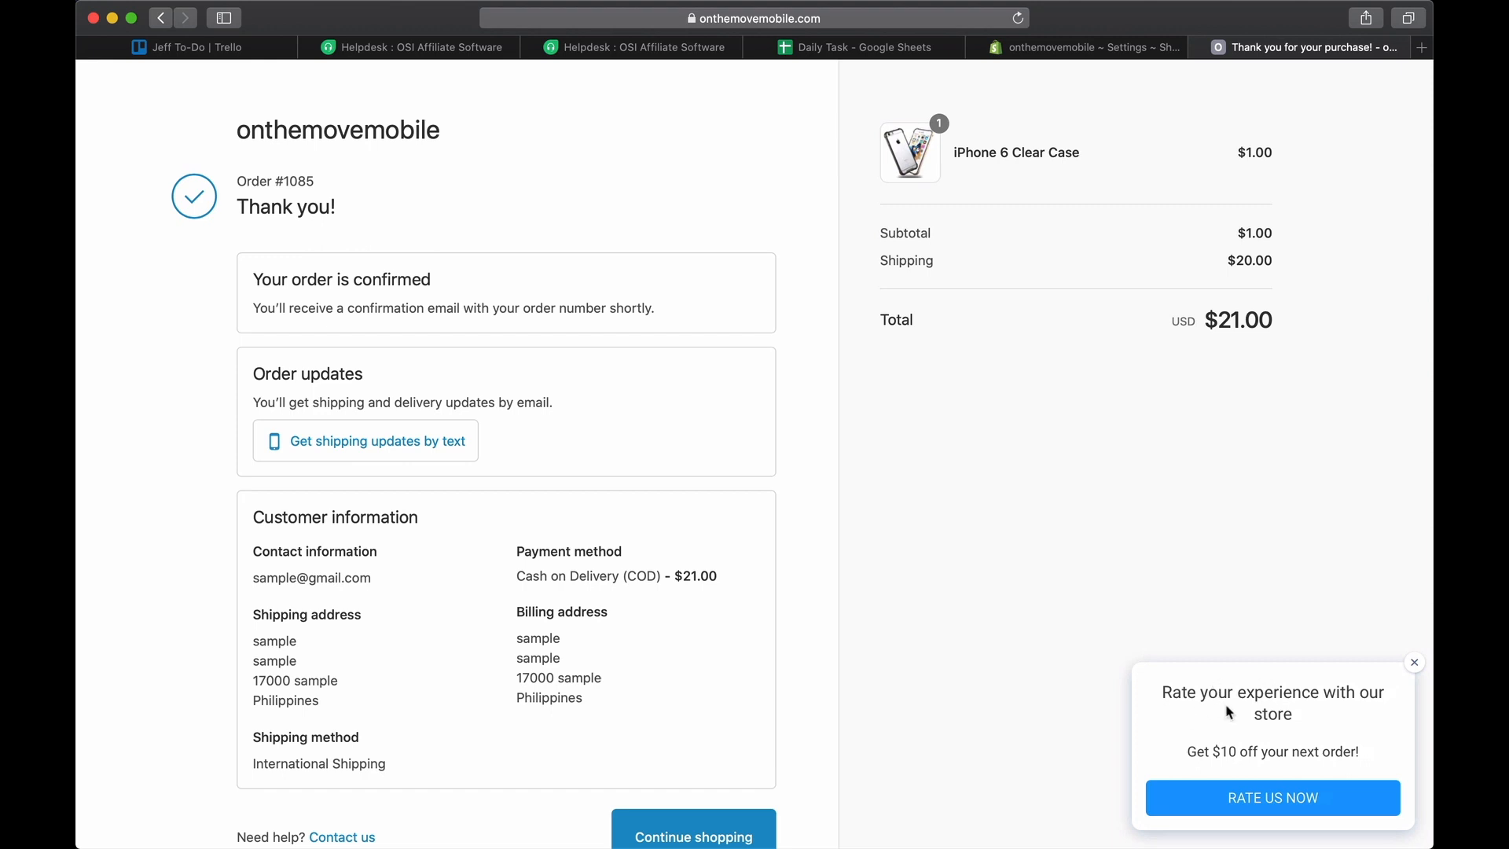
pyautogui.moveTo(1201, 753)
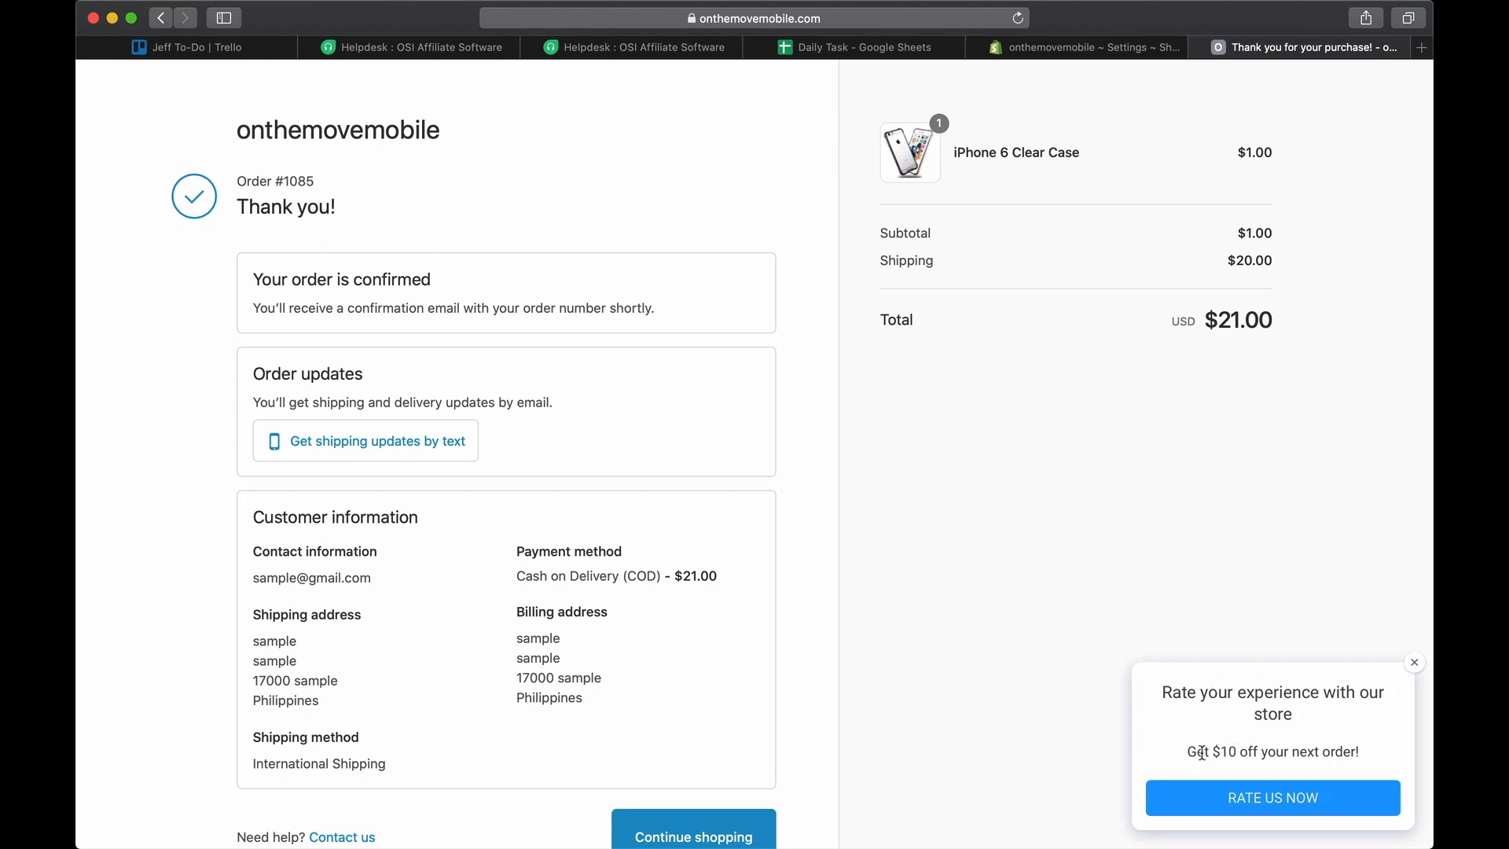
pyautogui.moveTo(1287, 746)
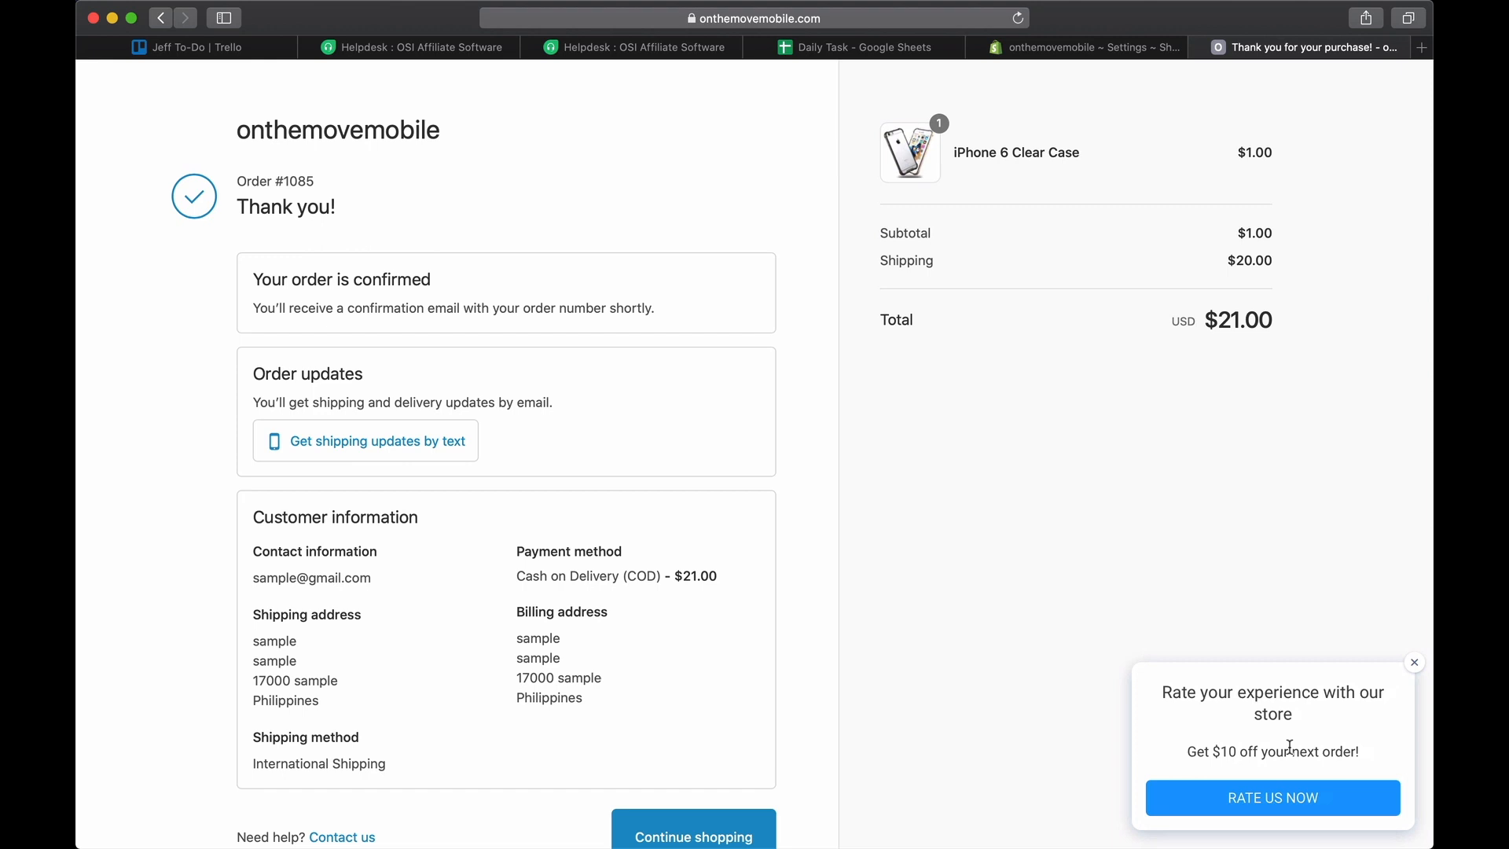